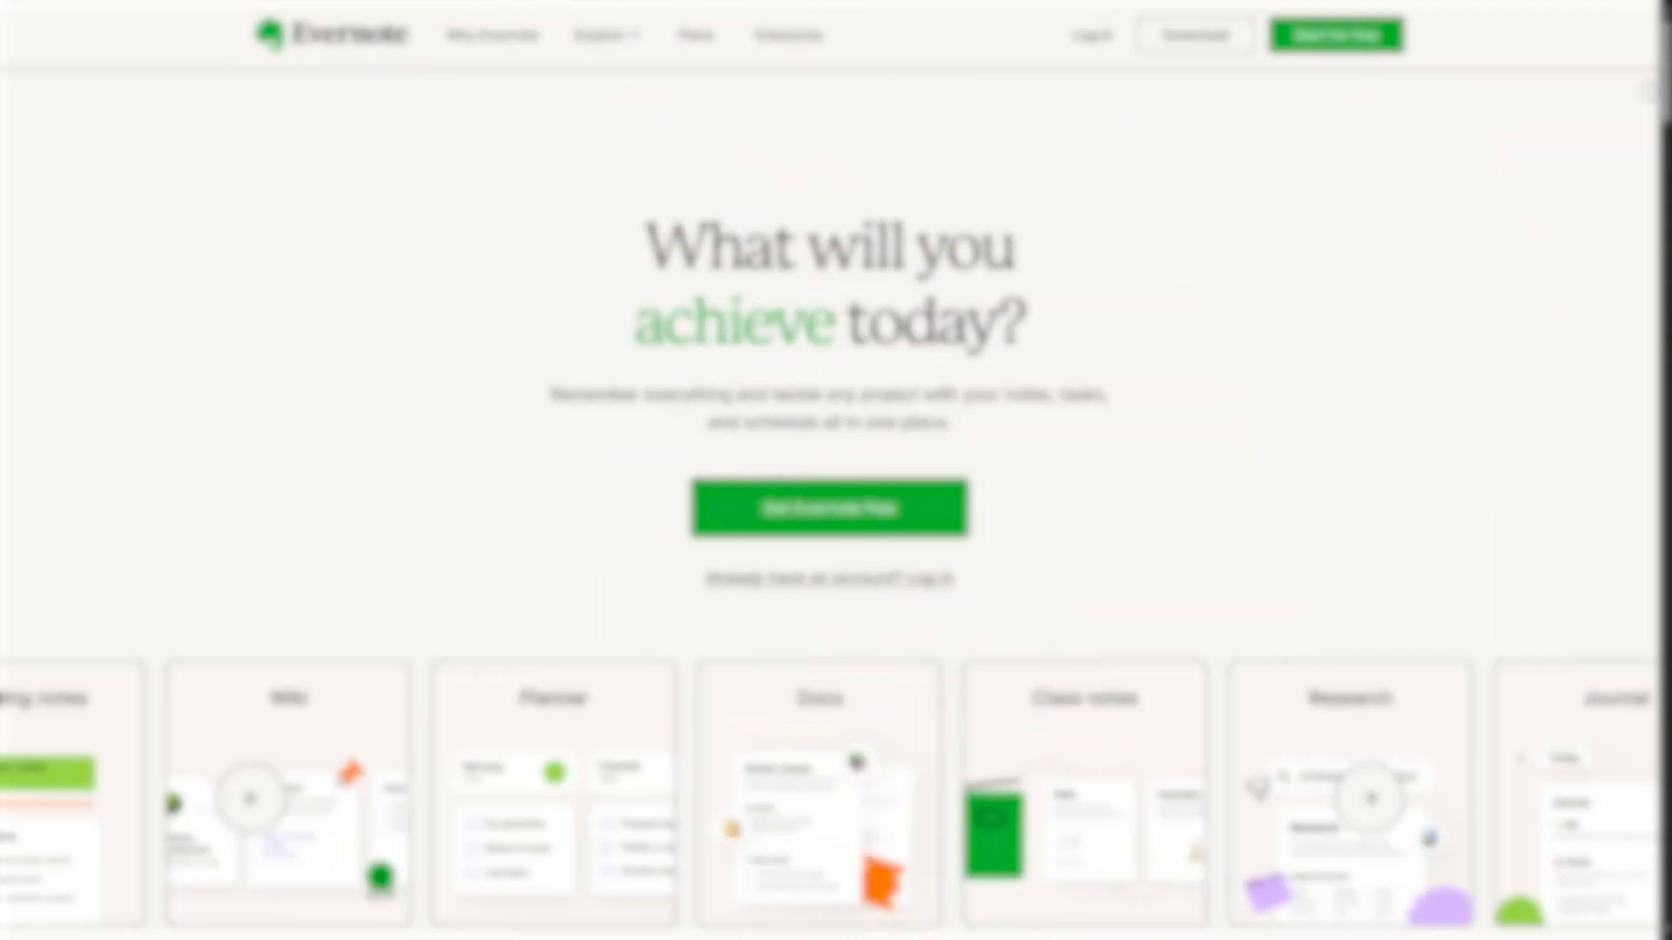
Scroll past the hero banner to the template carousel and Work anywhere feature row.
scroll("down", 3)
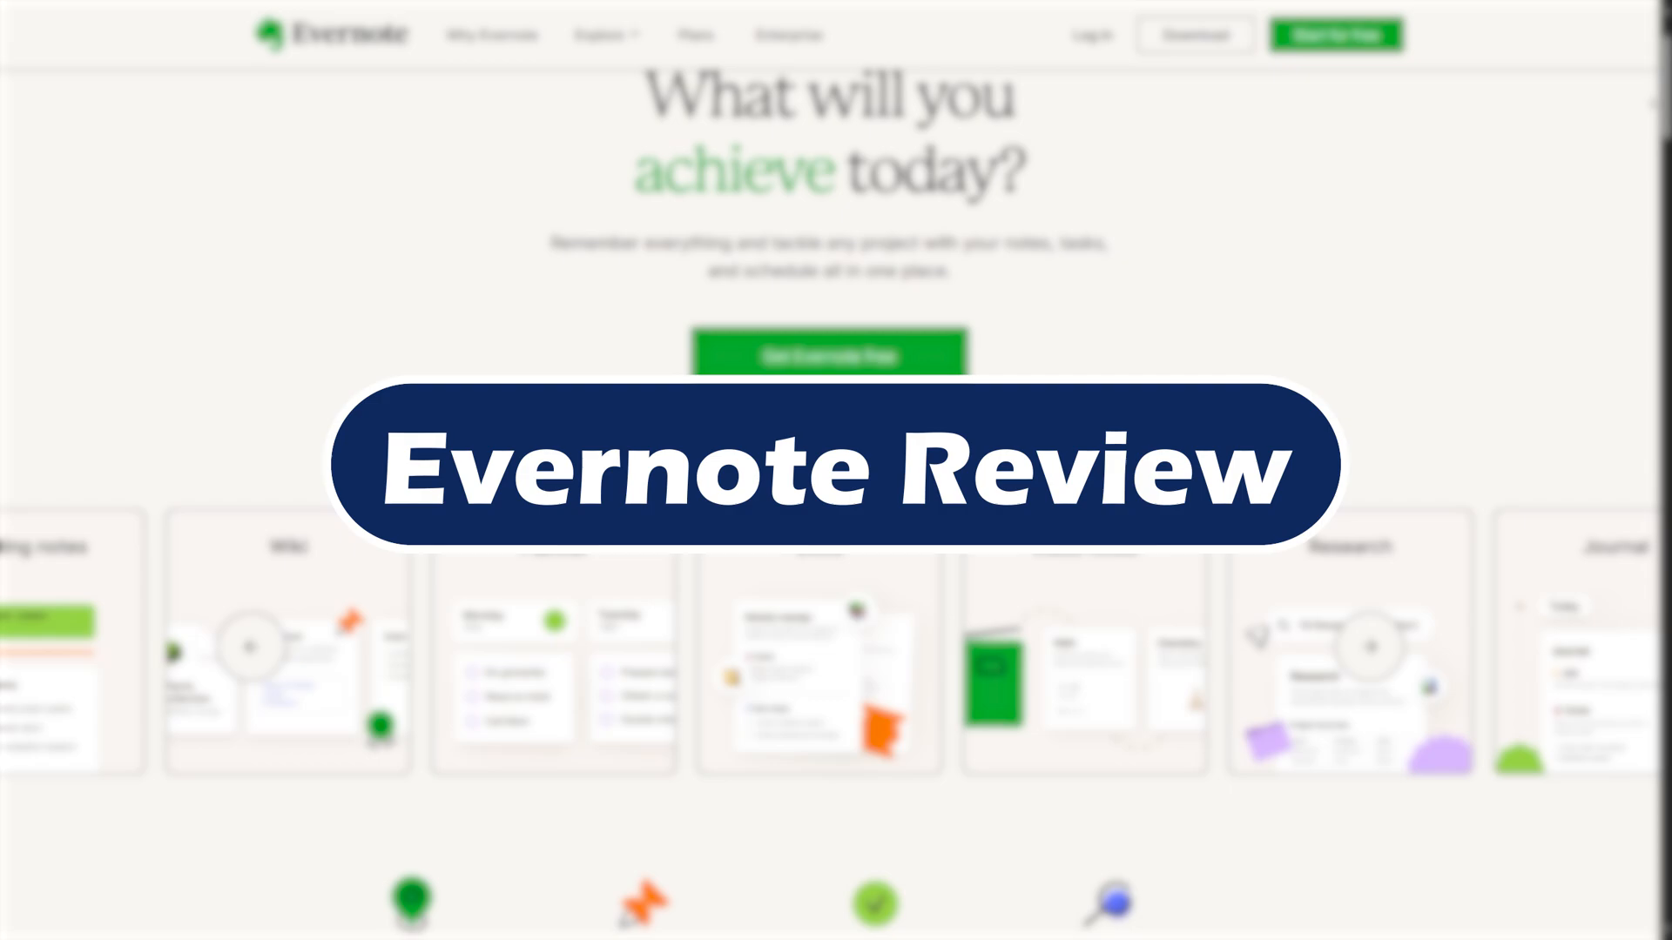
scroll("down", 3)
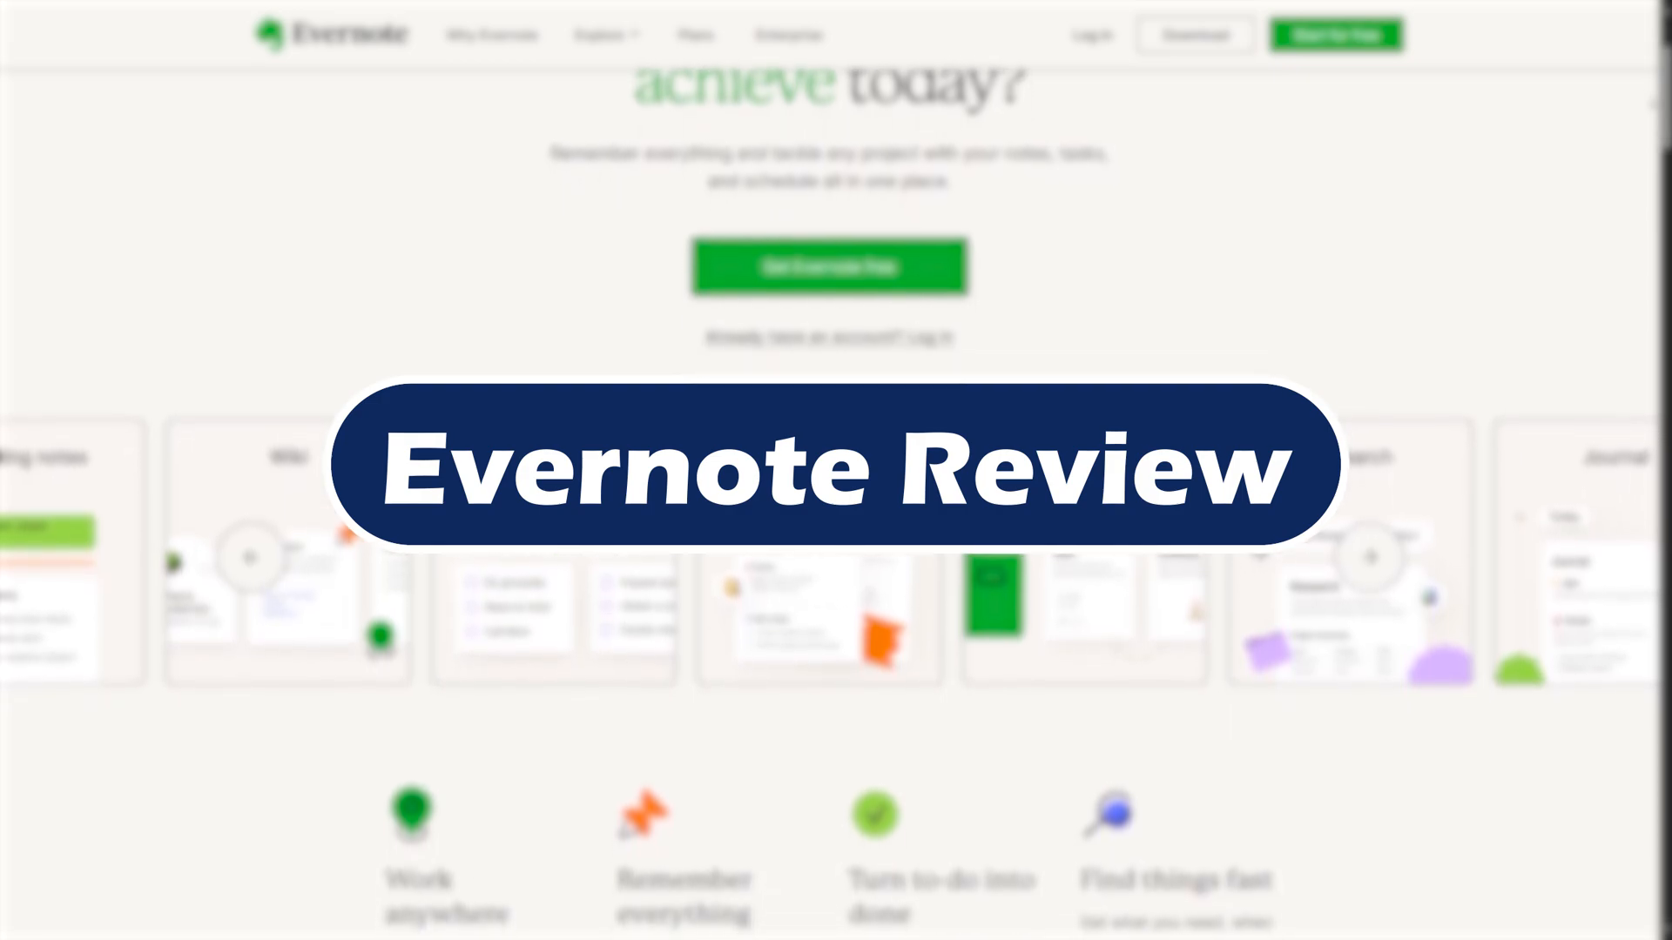
scroll("down", 3)
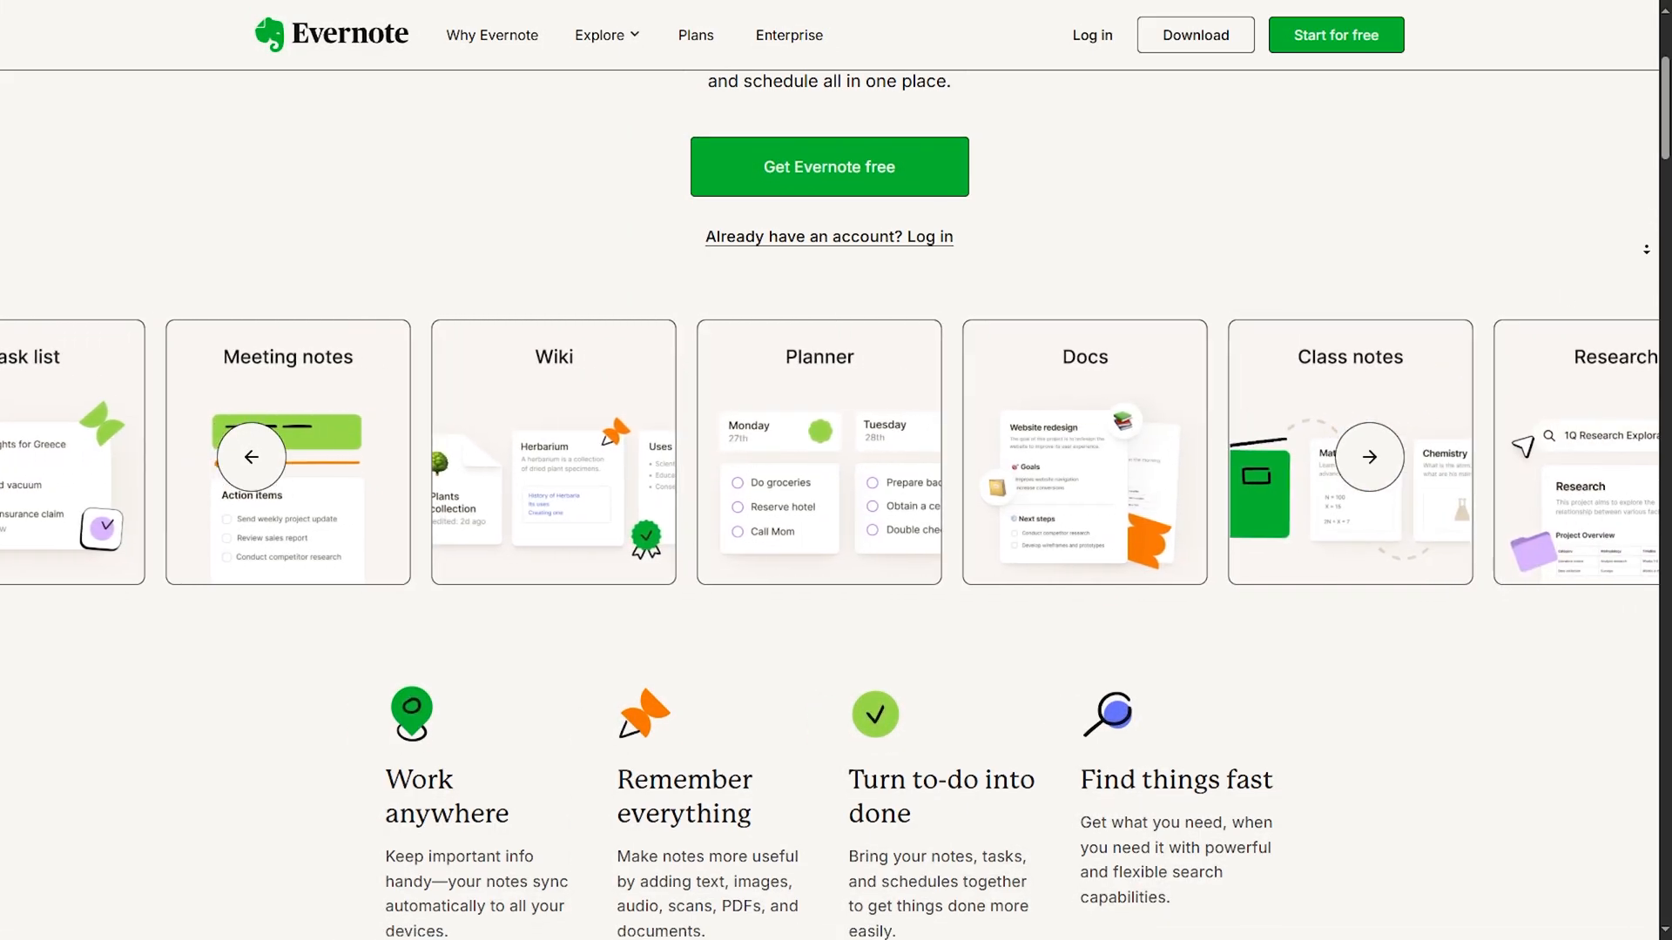
Scroll through the 2024 improvements and 24/7 access sections to Instant recall's AI-Powered Search.
scroll("down", 3)
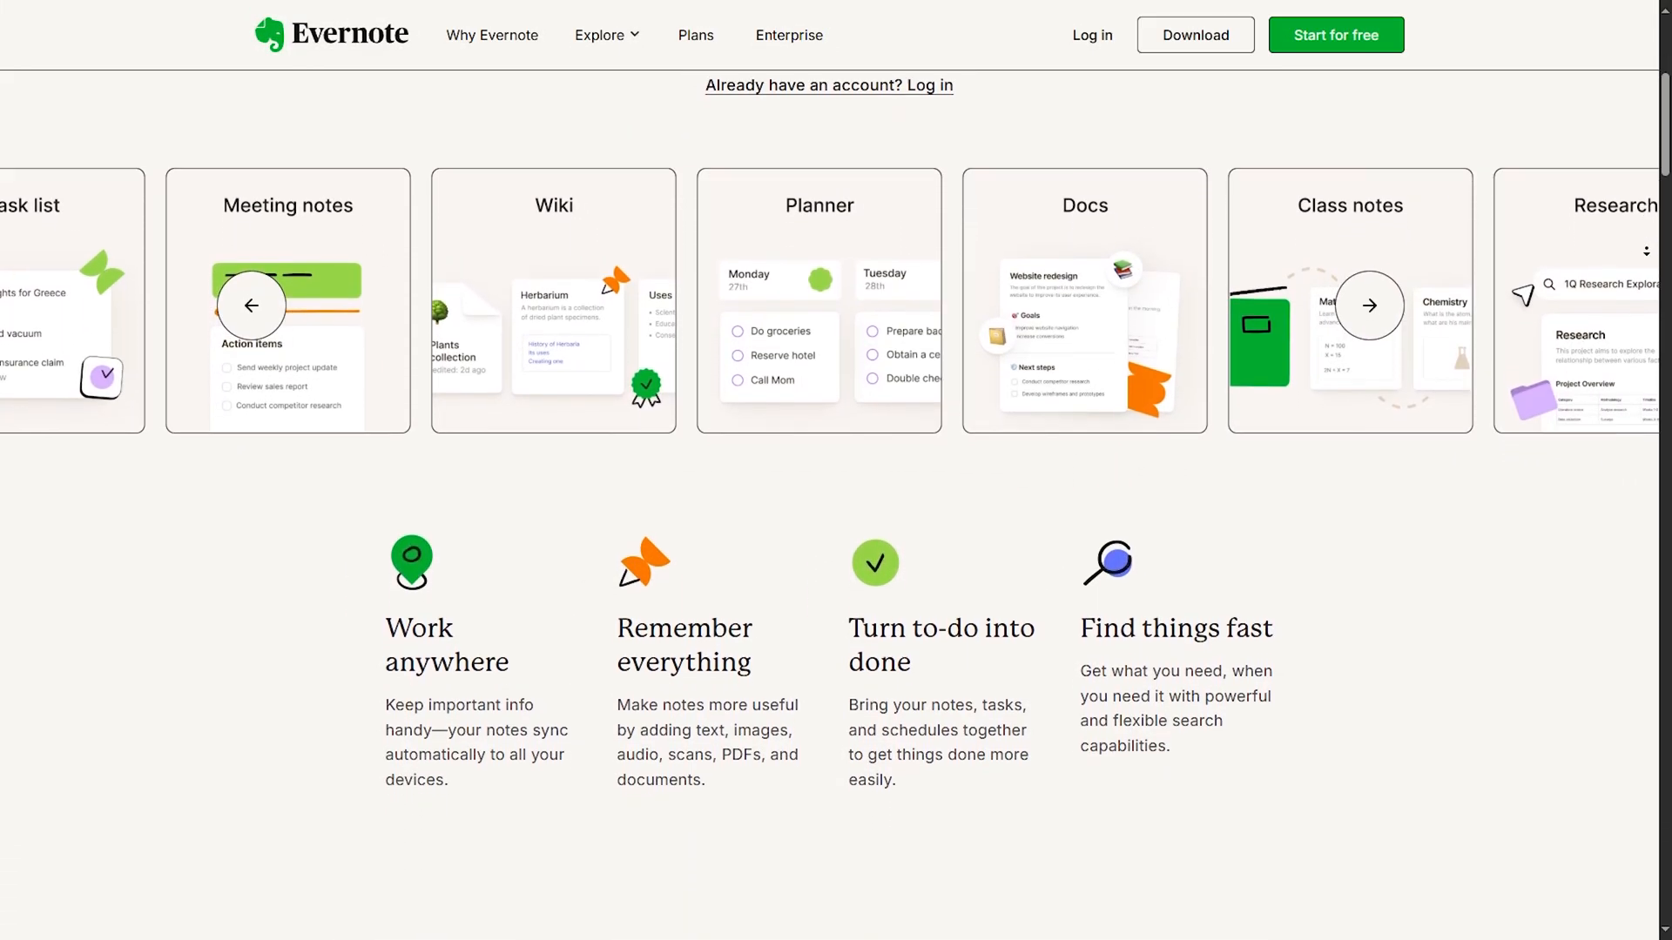
scroll("down", 3)
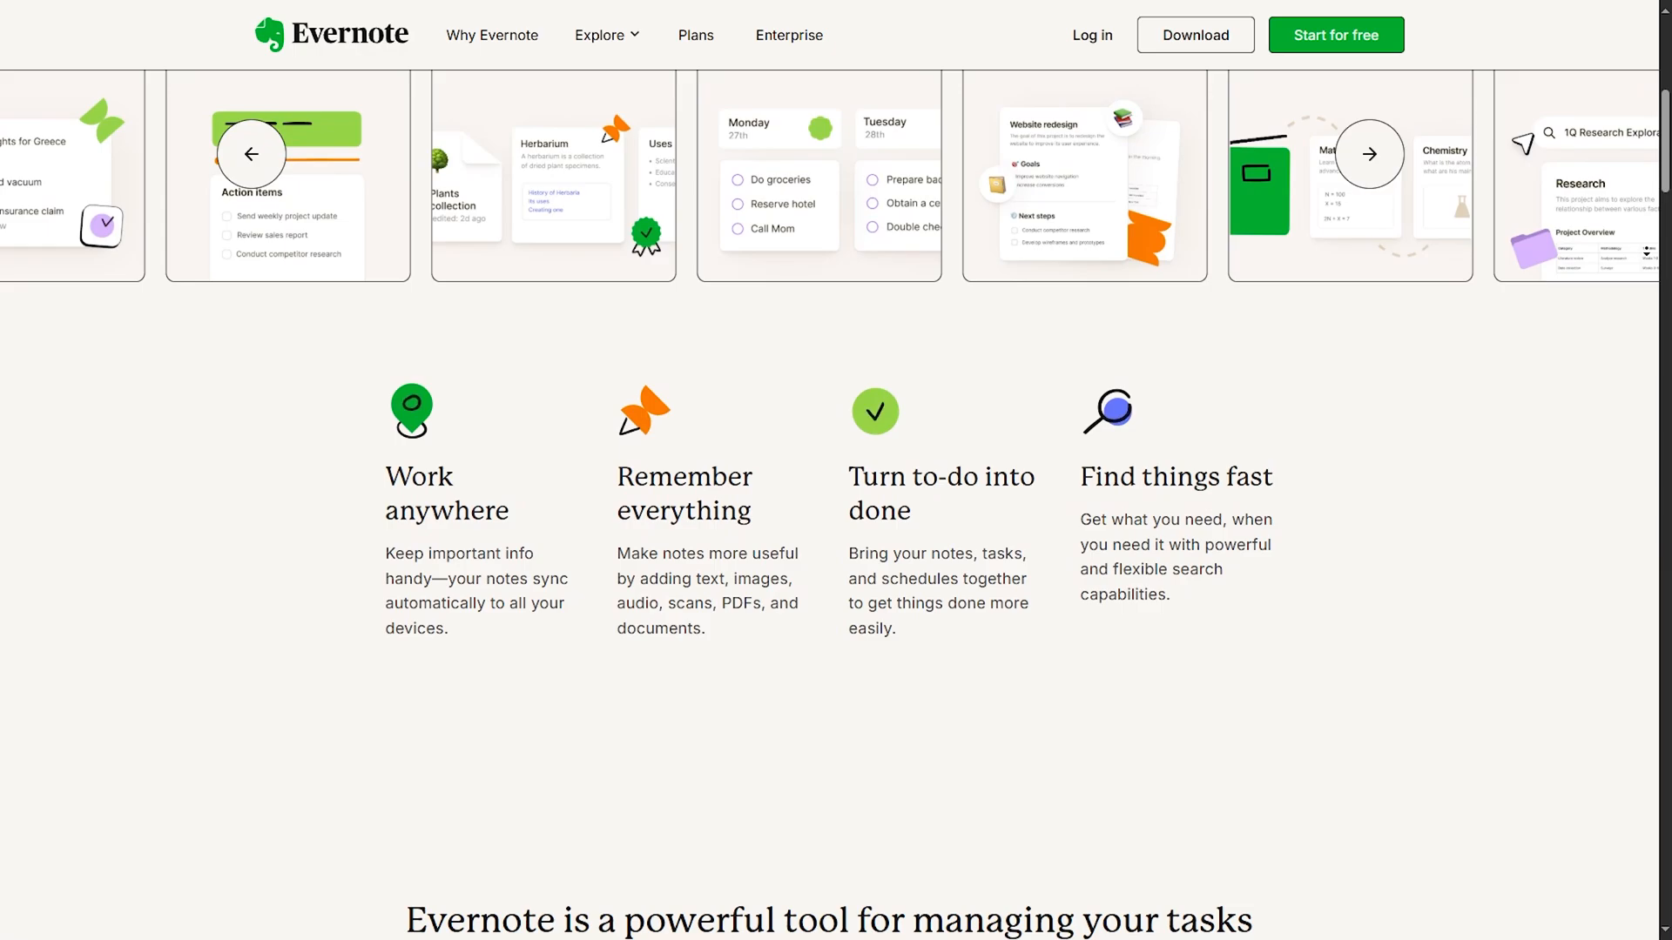
scroll("down", 3)
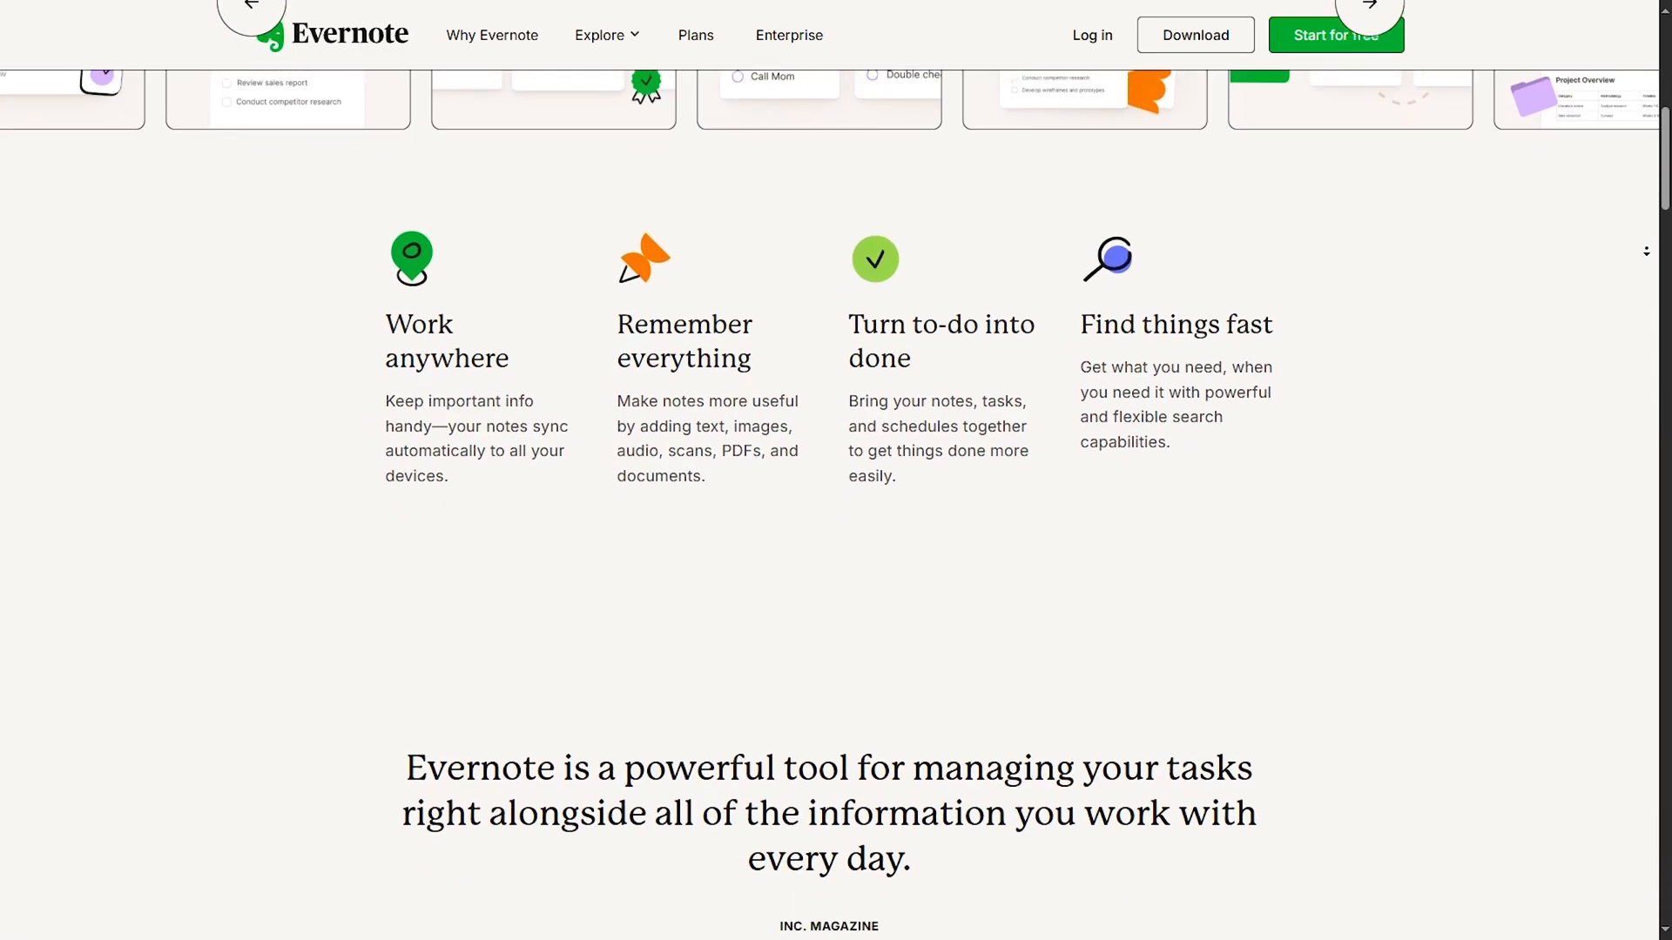
scroll("down", 3)
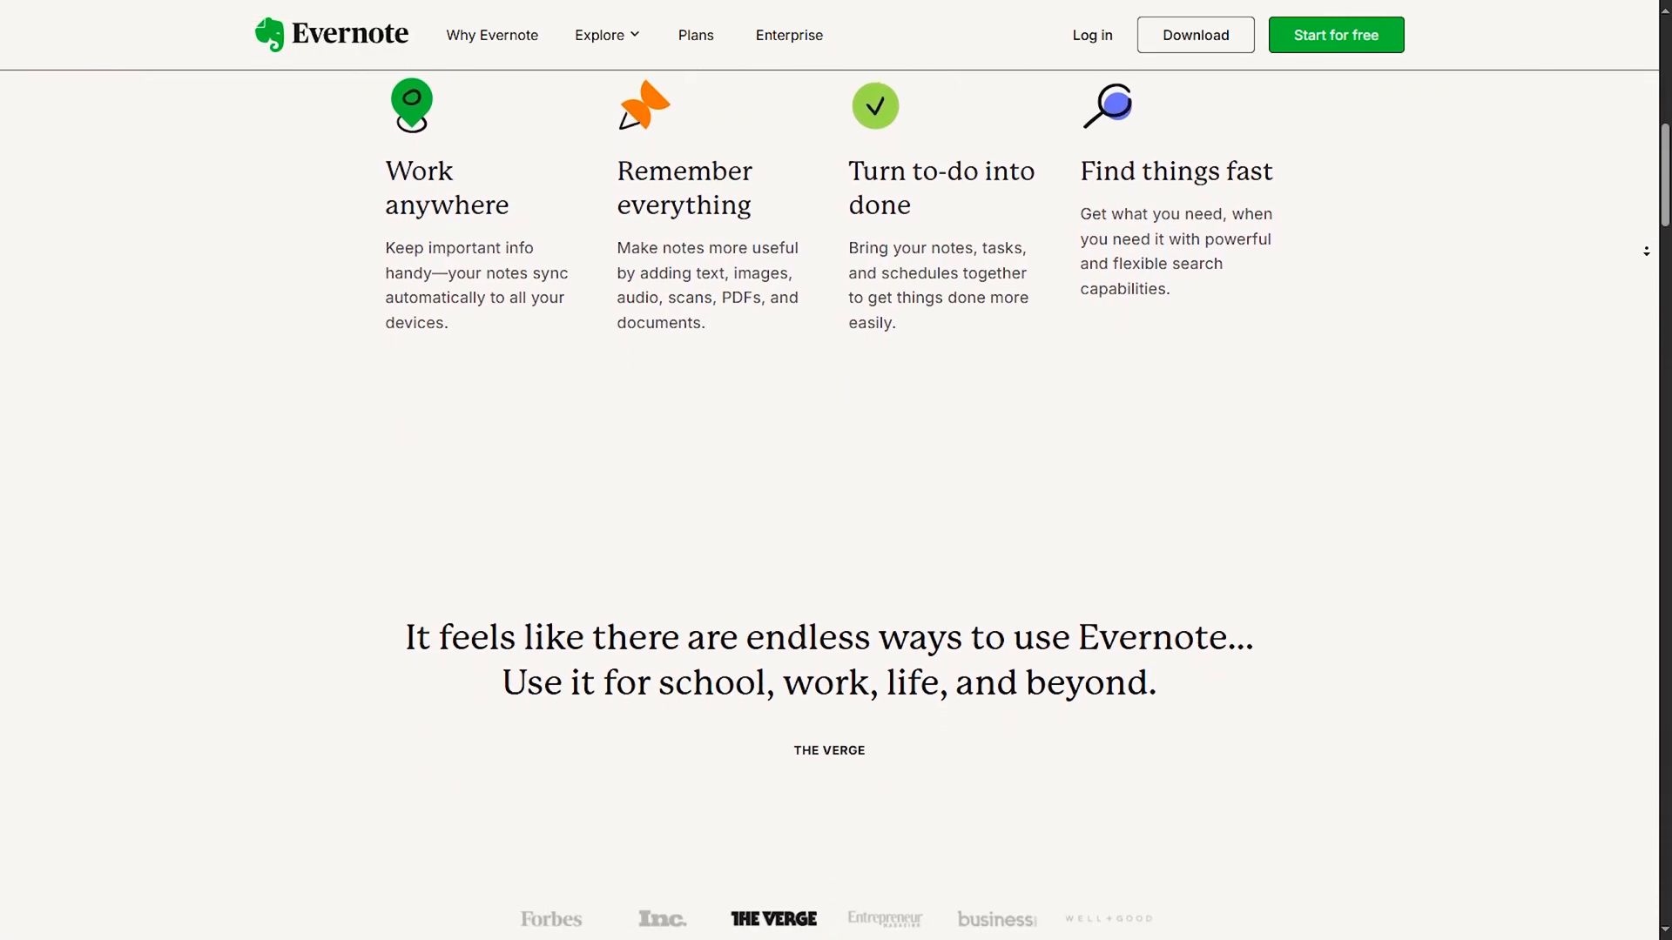
scroll("down", 3)
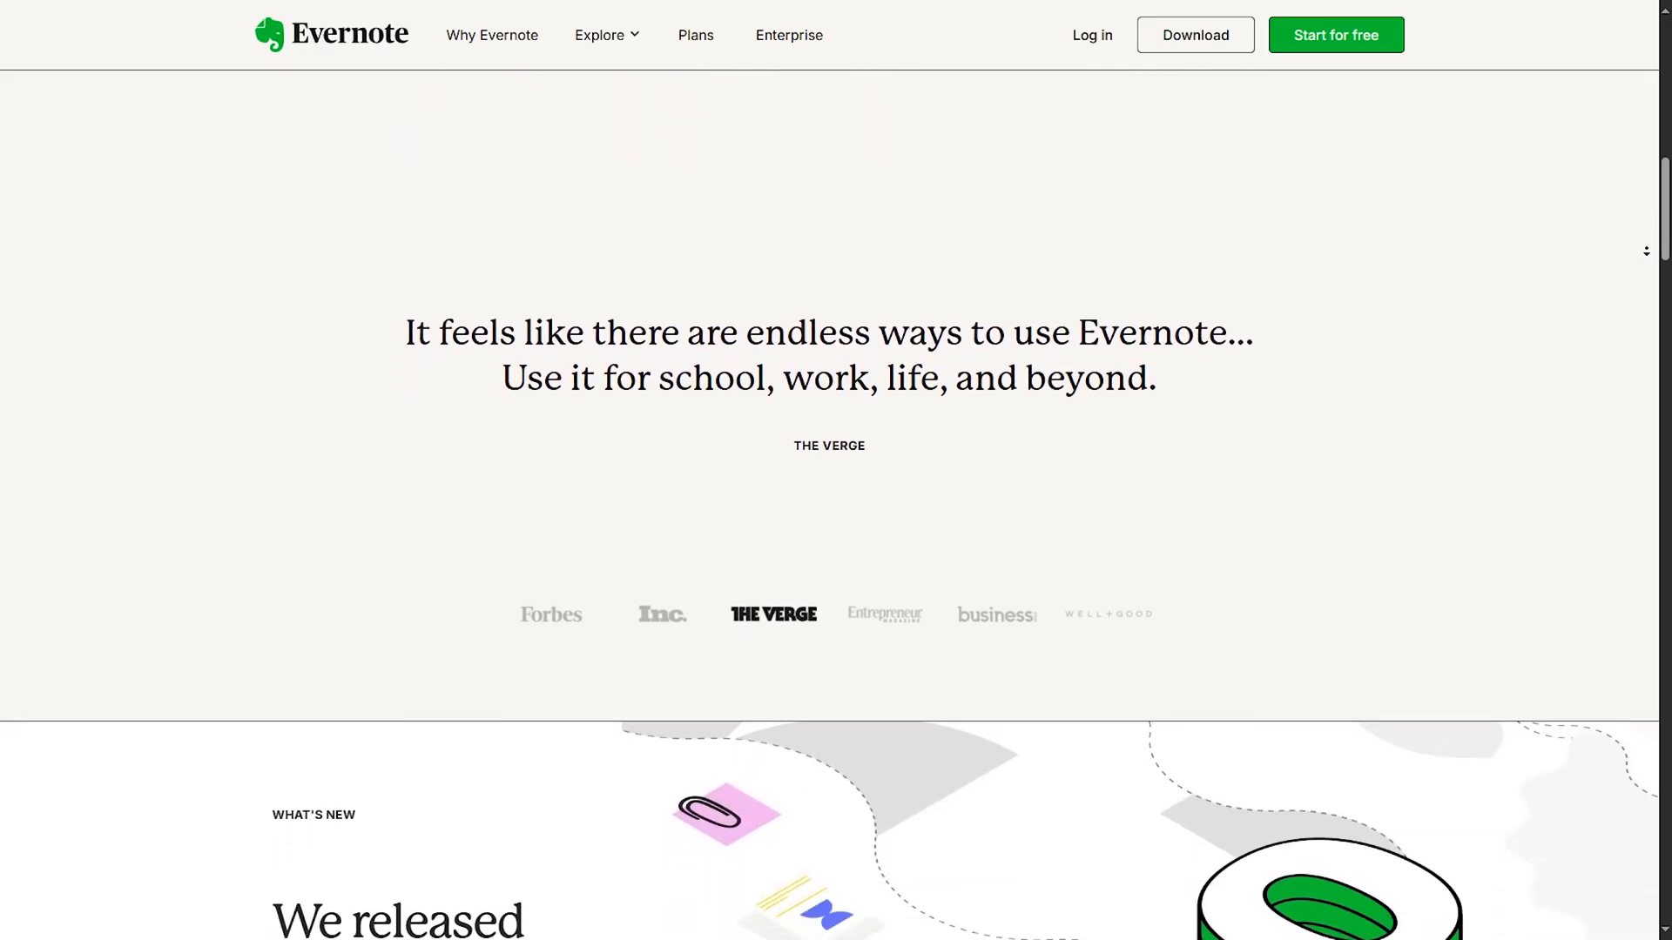
scroll("down", 3)
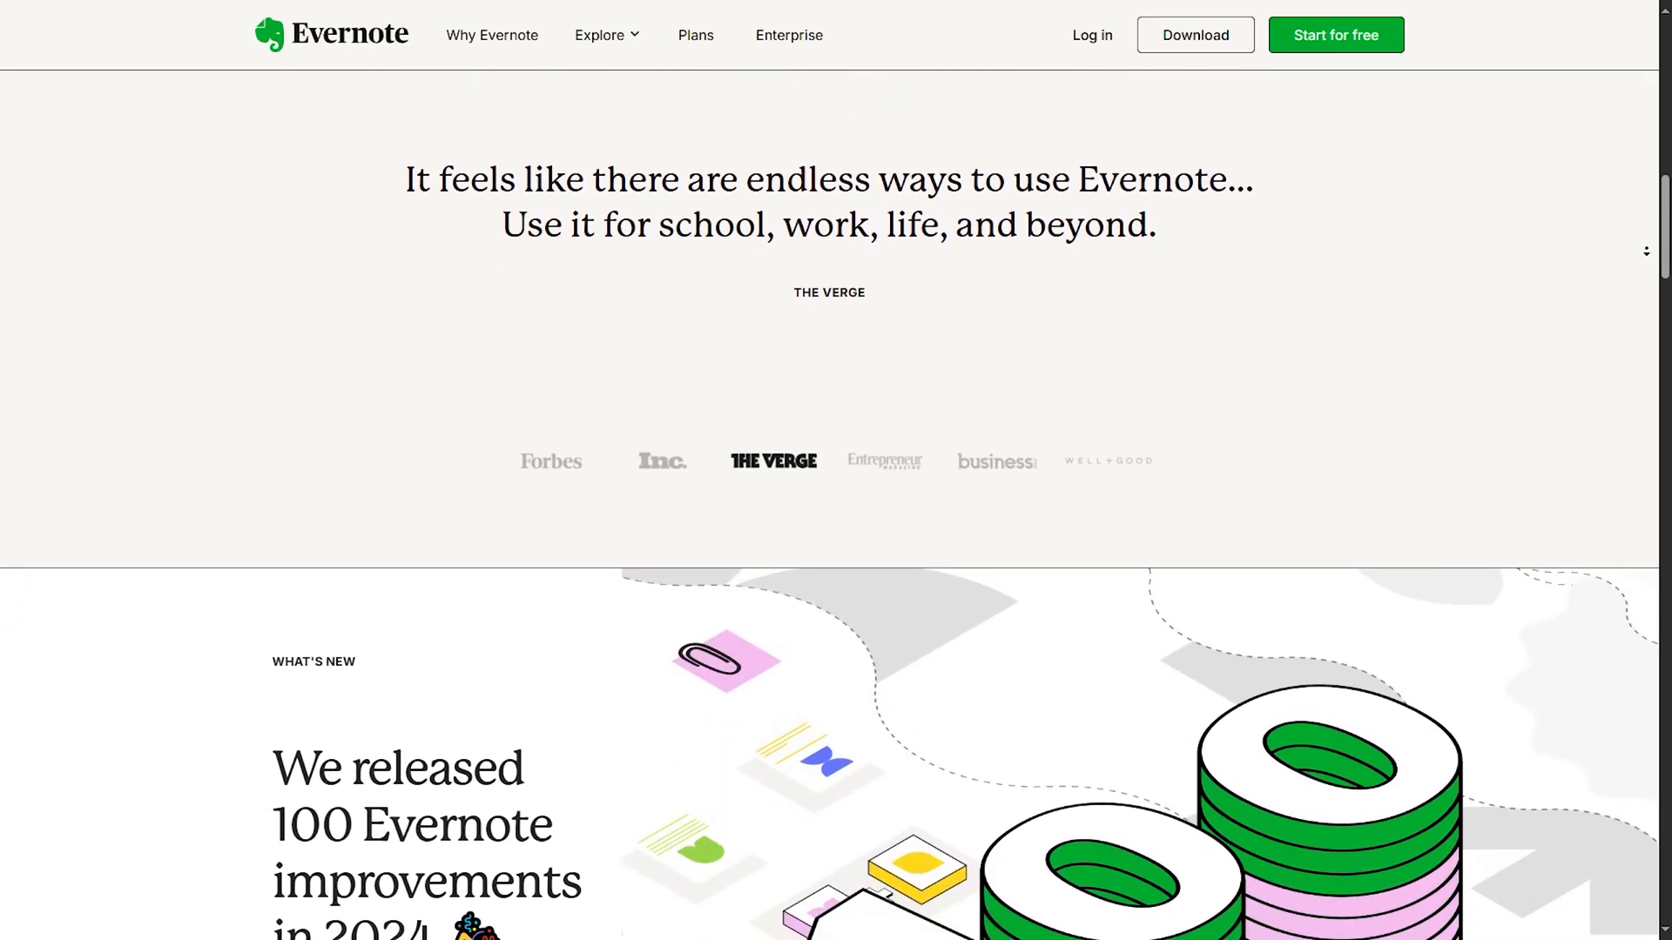
scroll("down", 3)
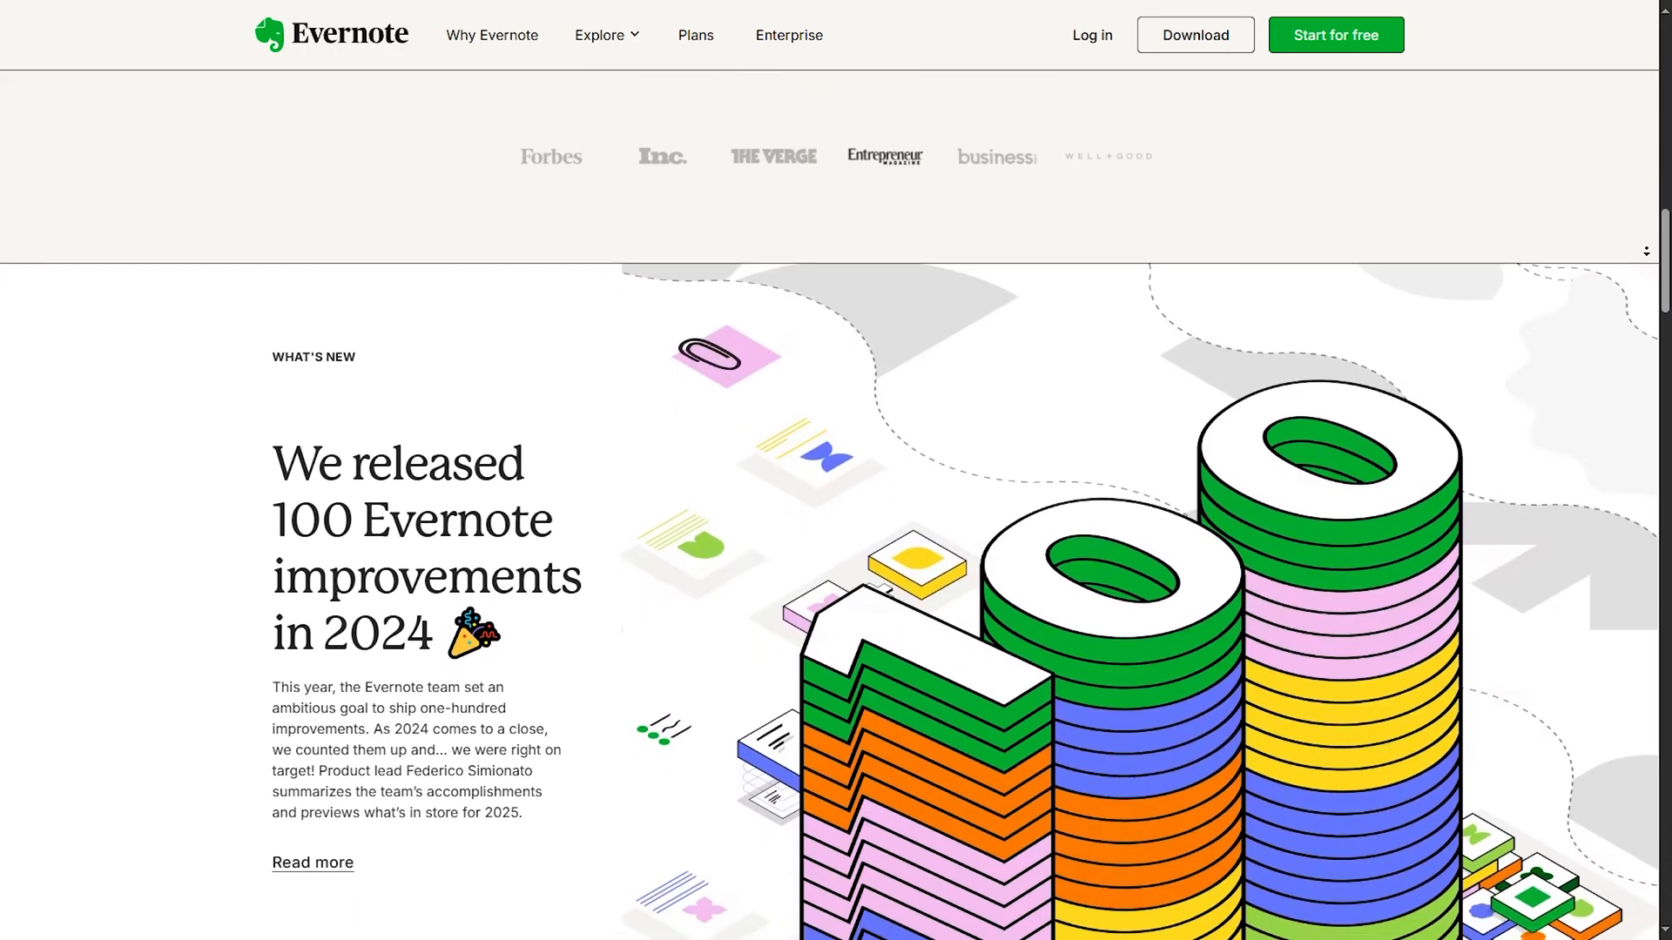
scroll("down", 3)
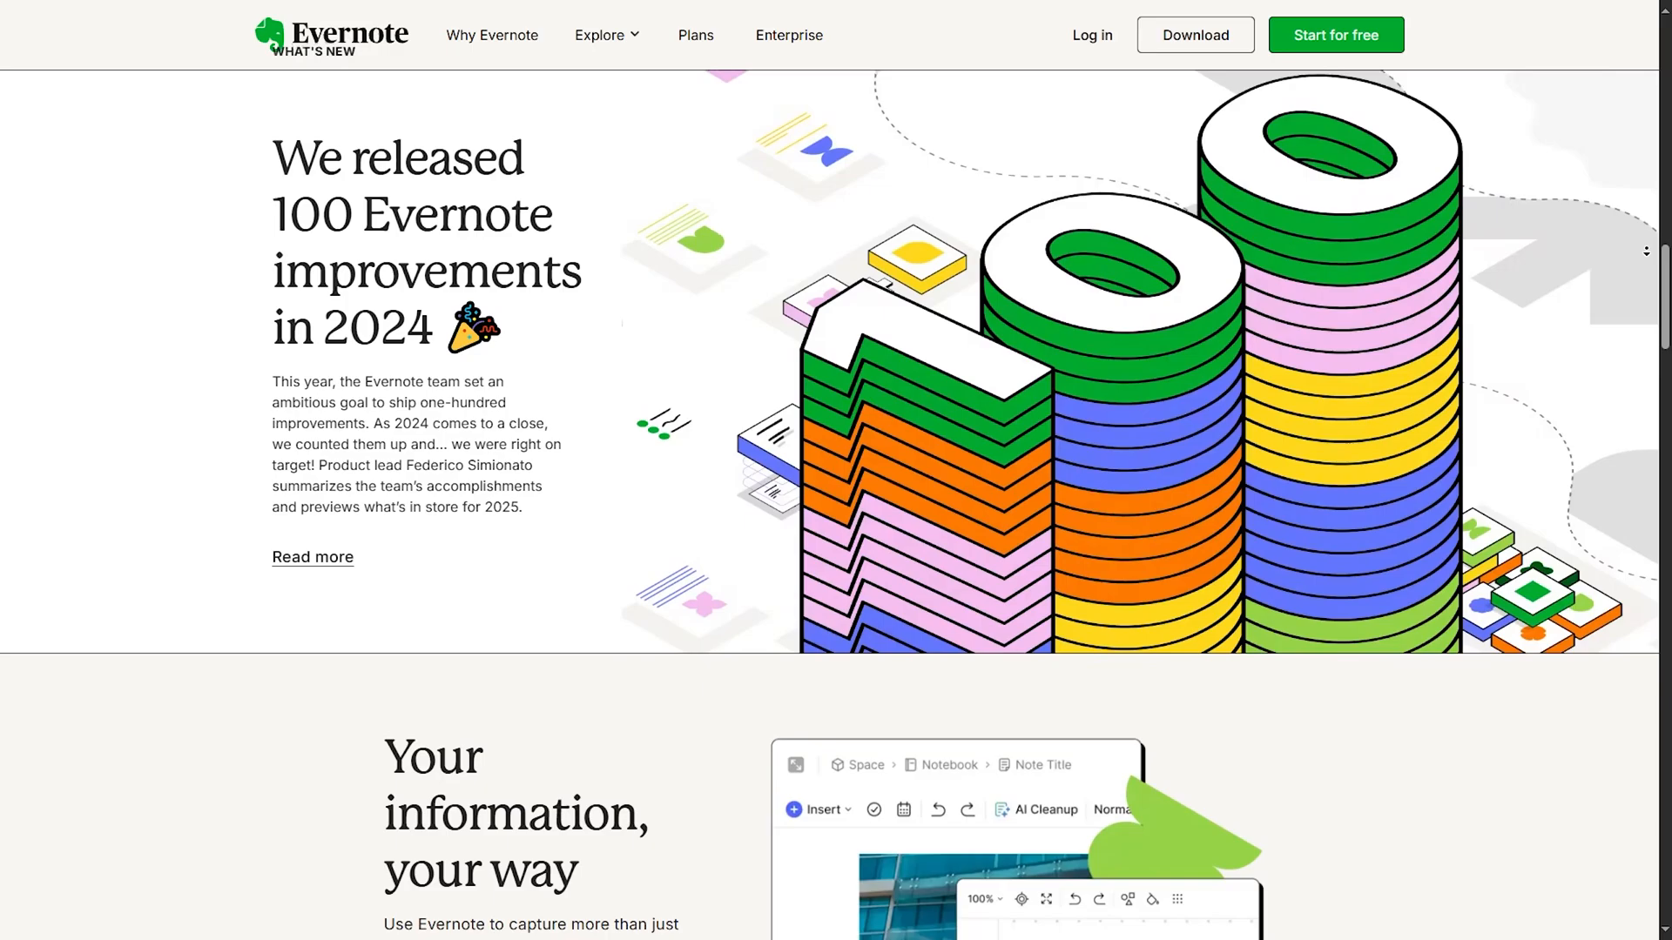
scroll("down", 3)
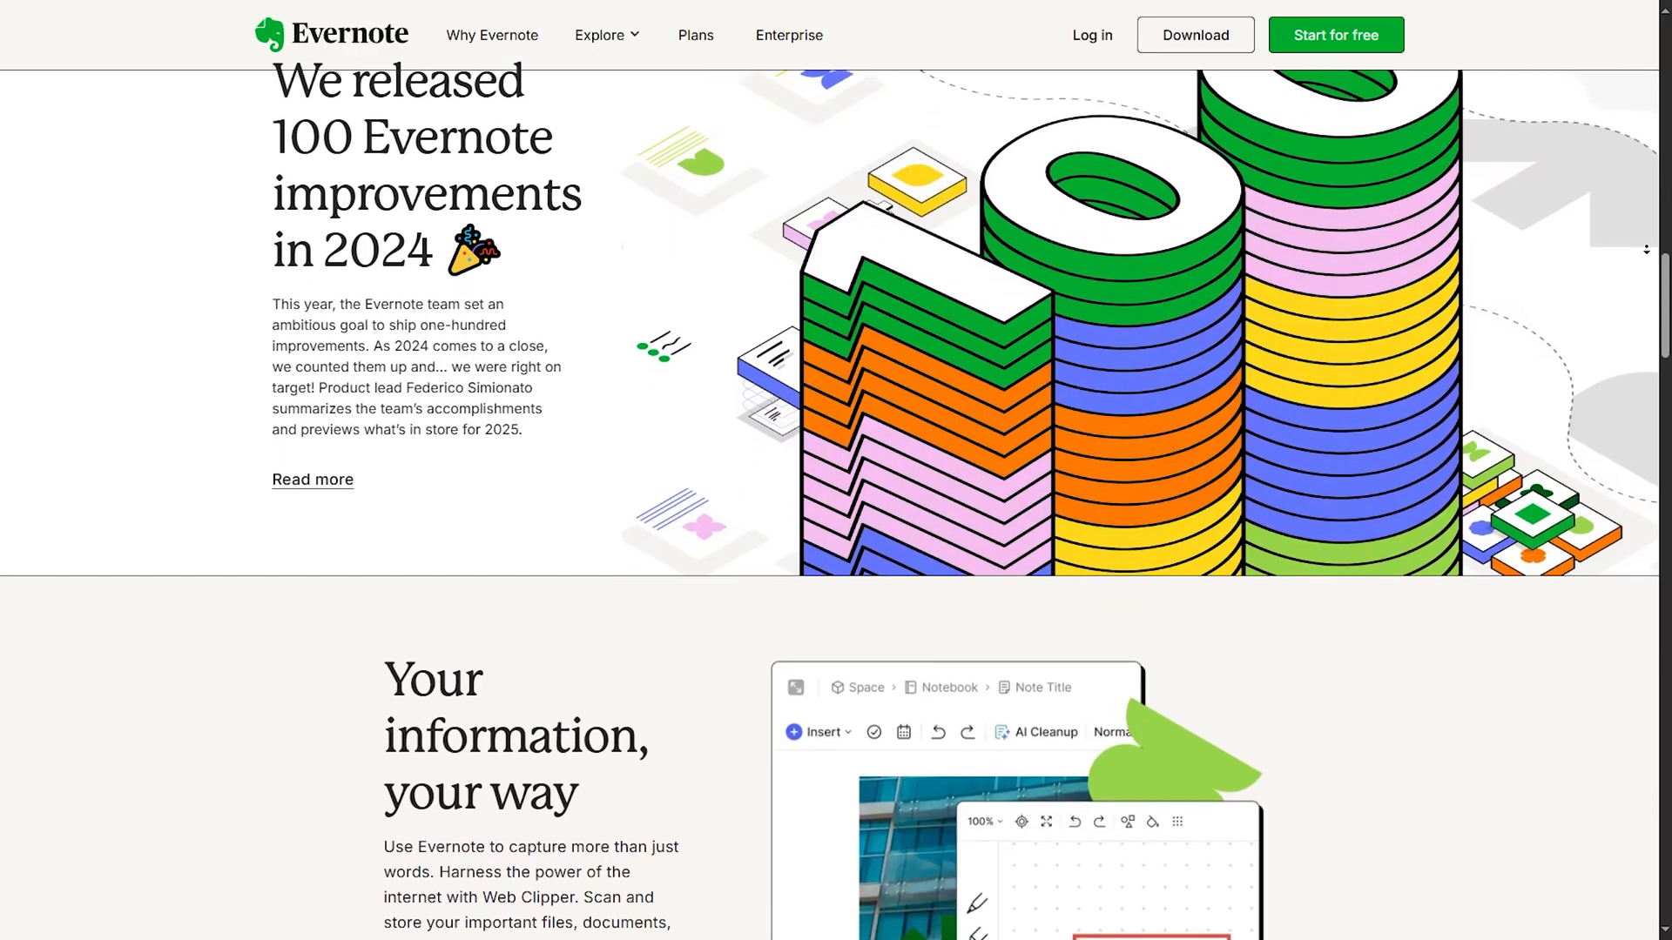
scroll("down", 3)
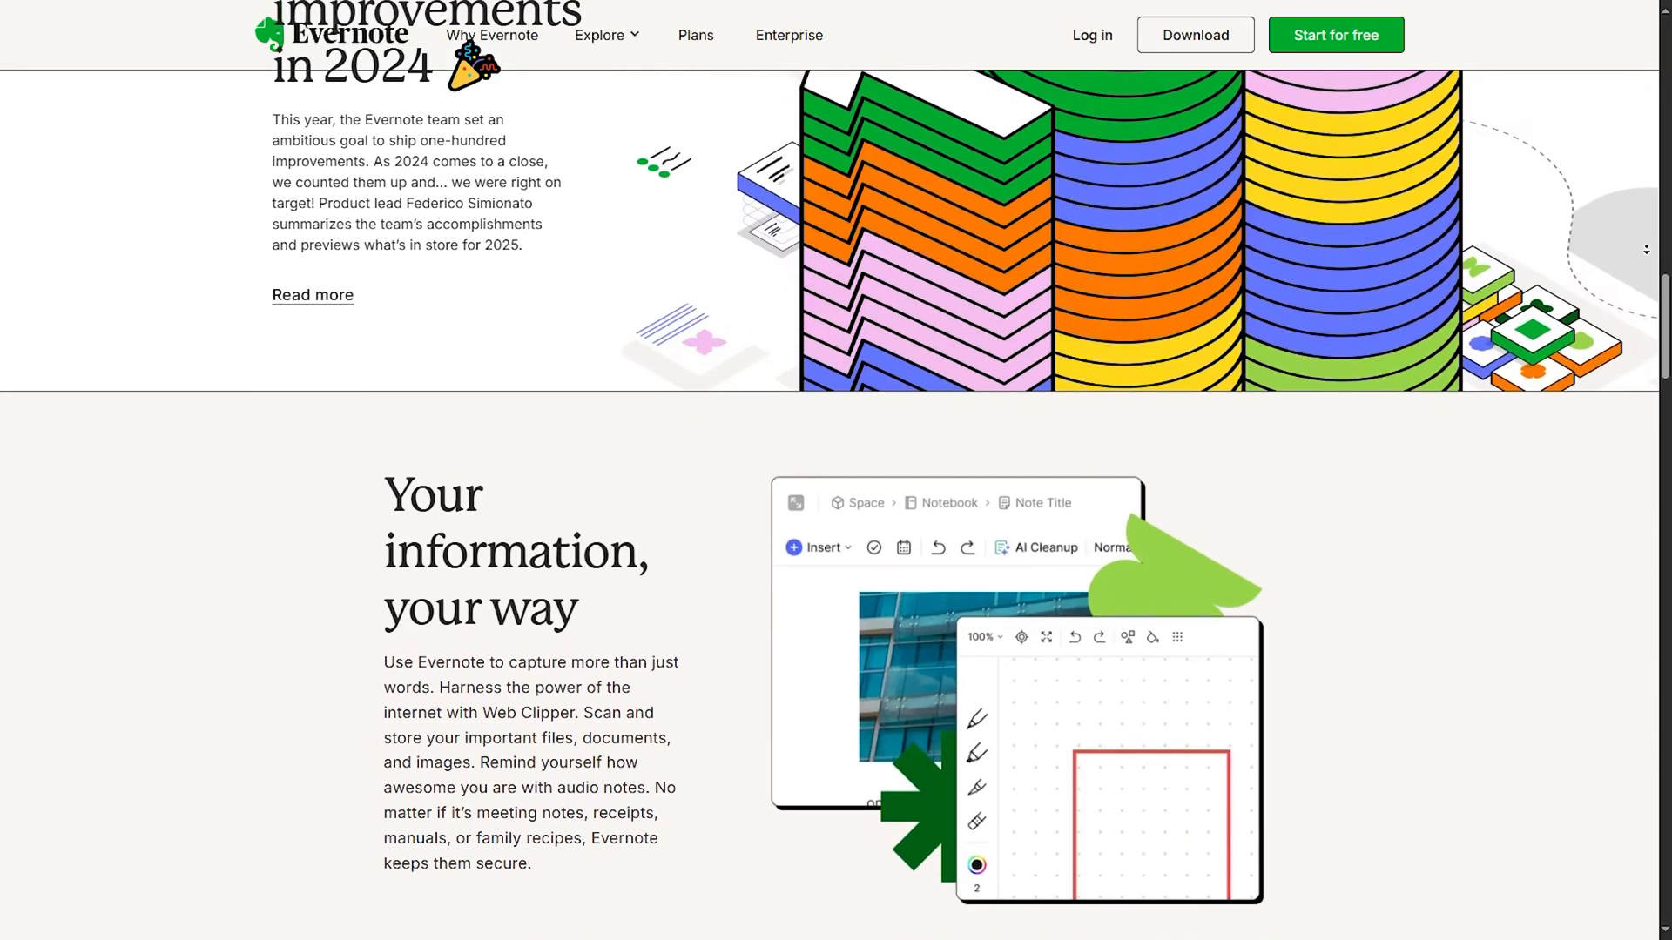
scroll("down", 3)
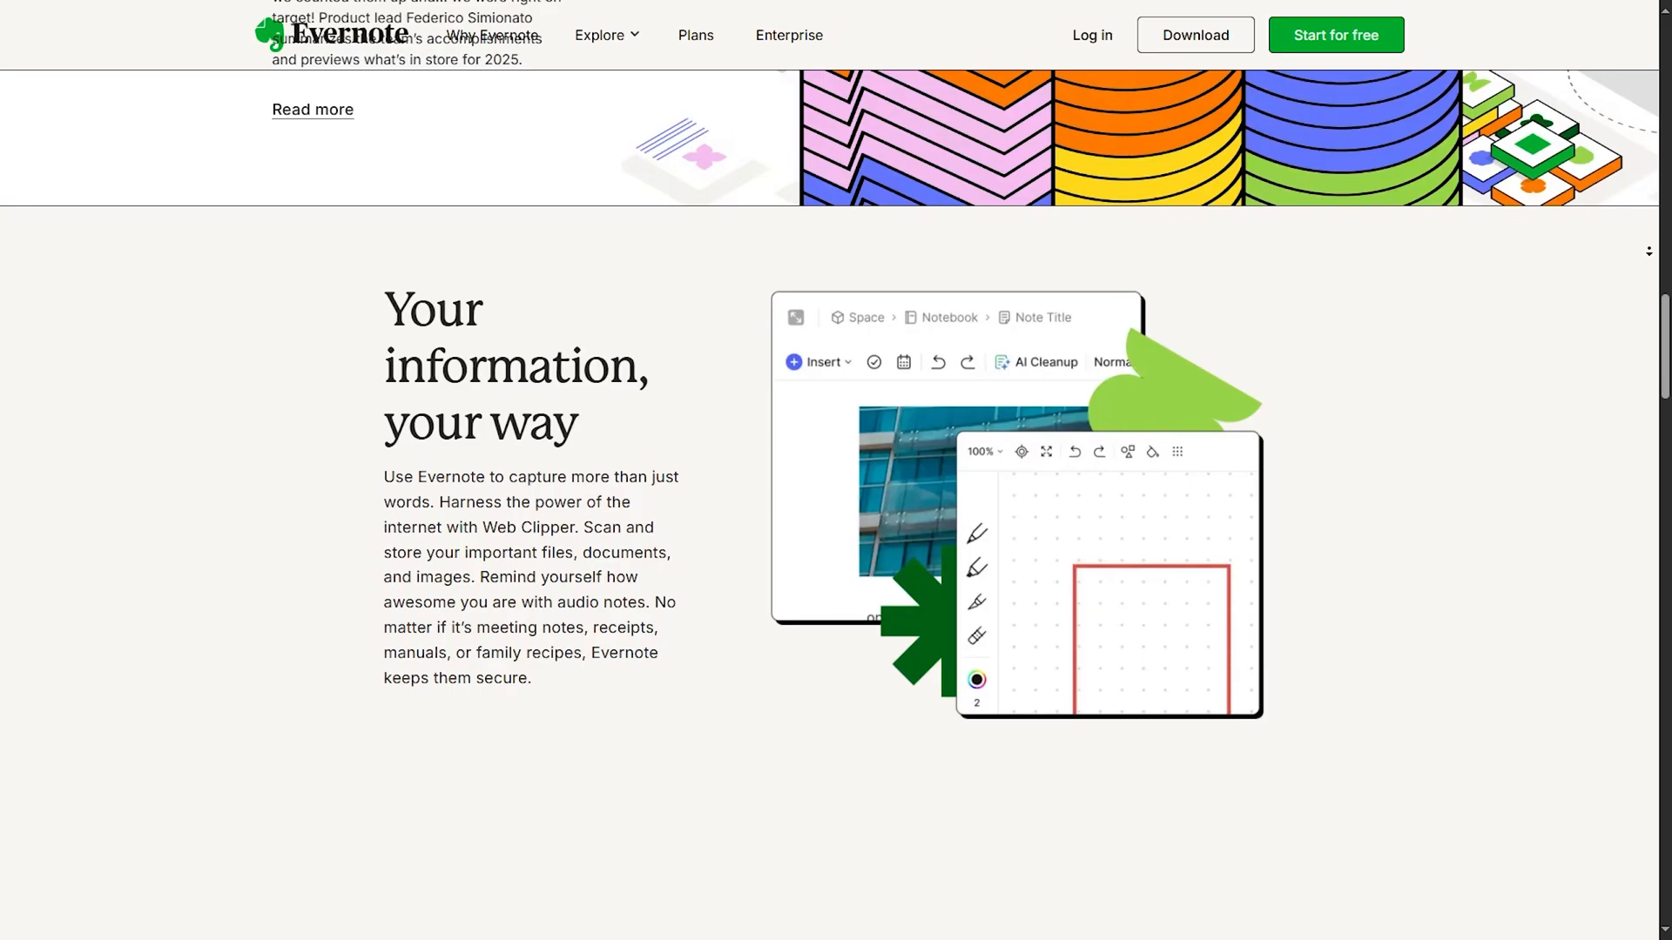
scroll("down", 3)
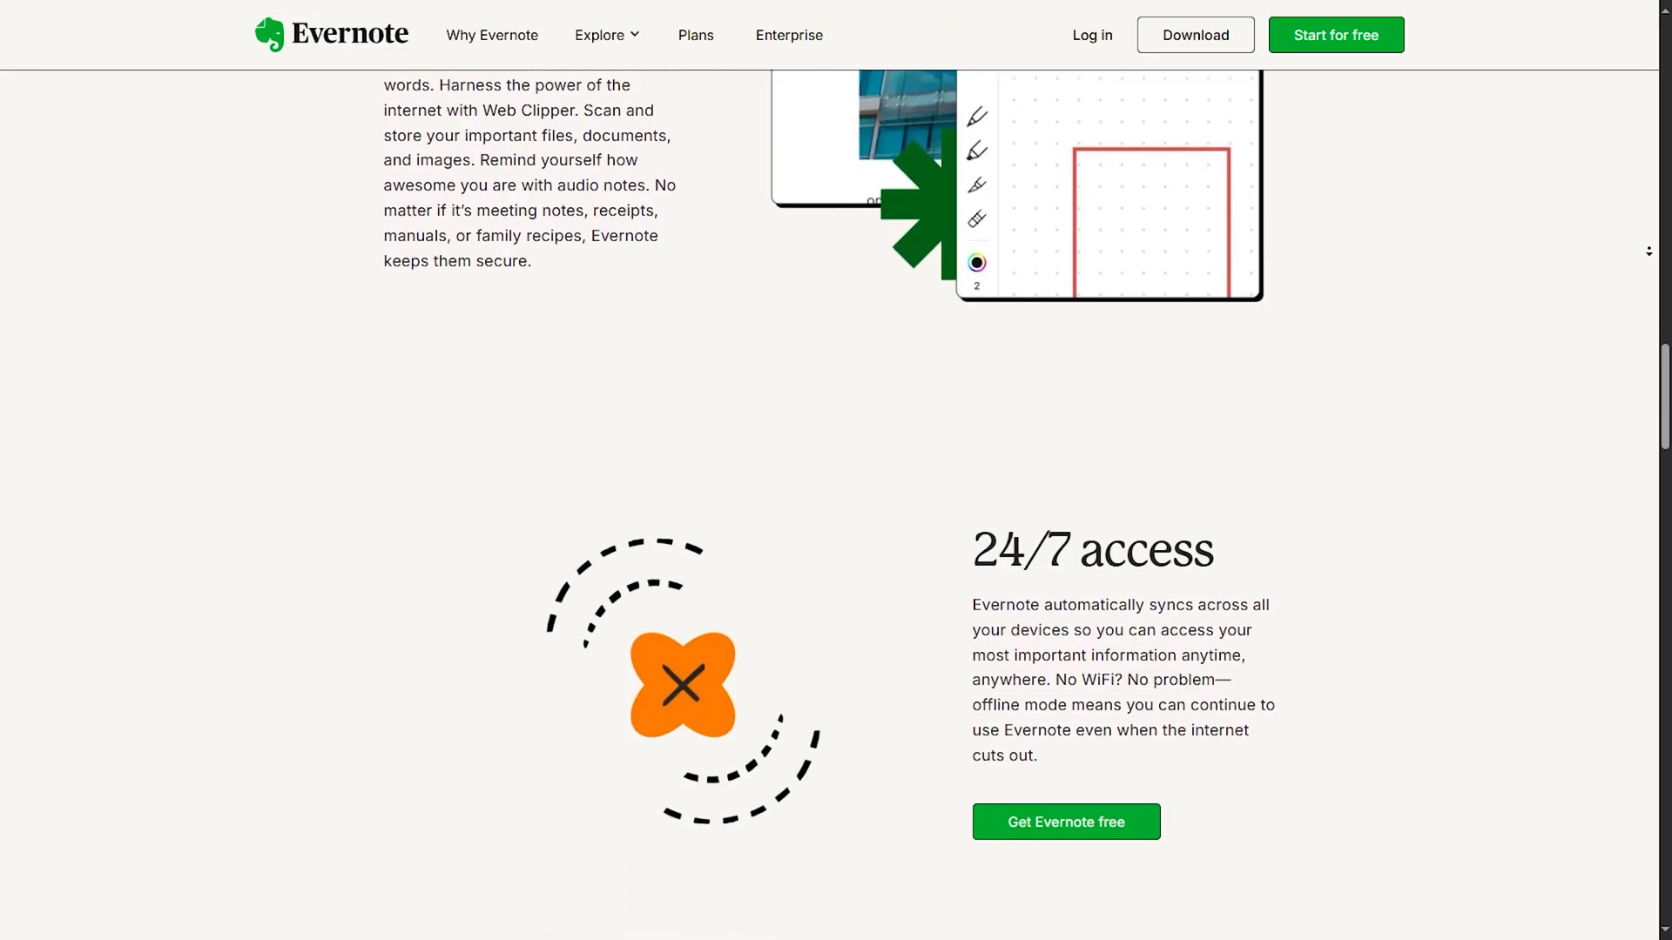
scroll("down", 3)
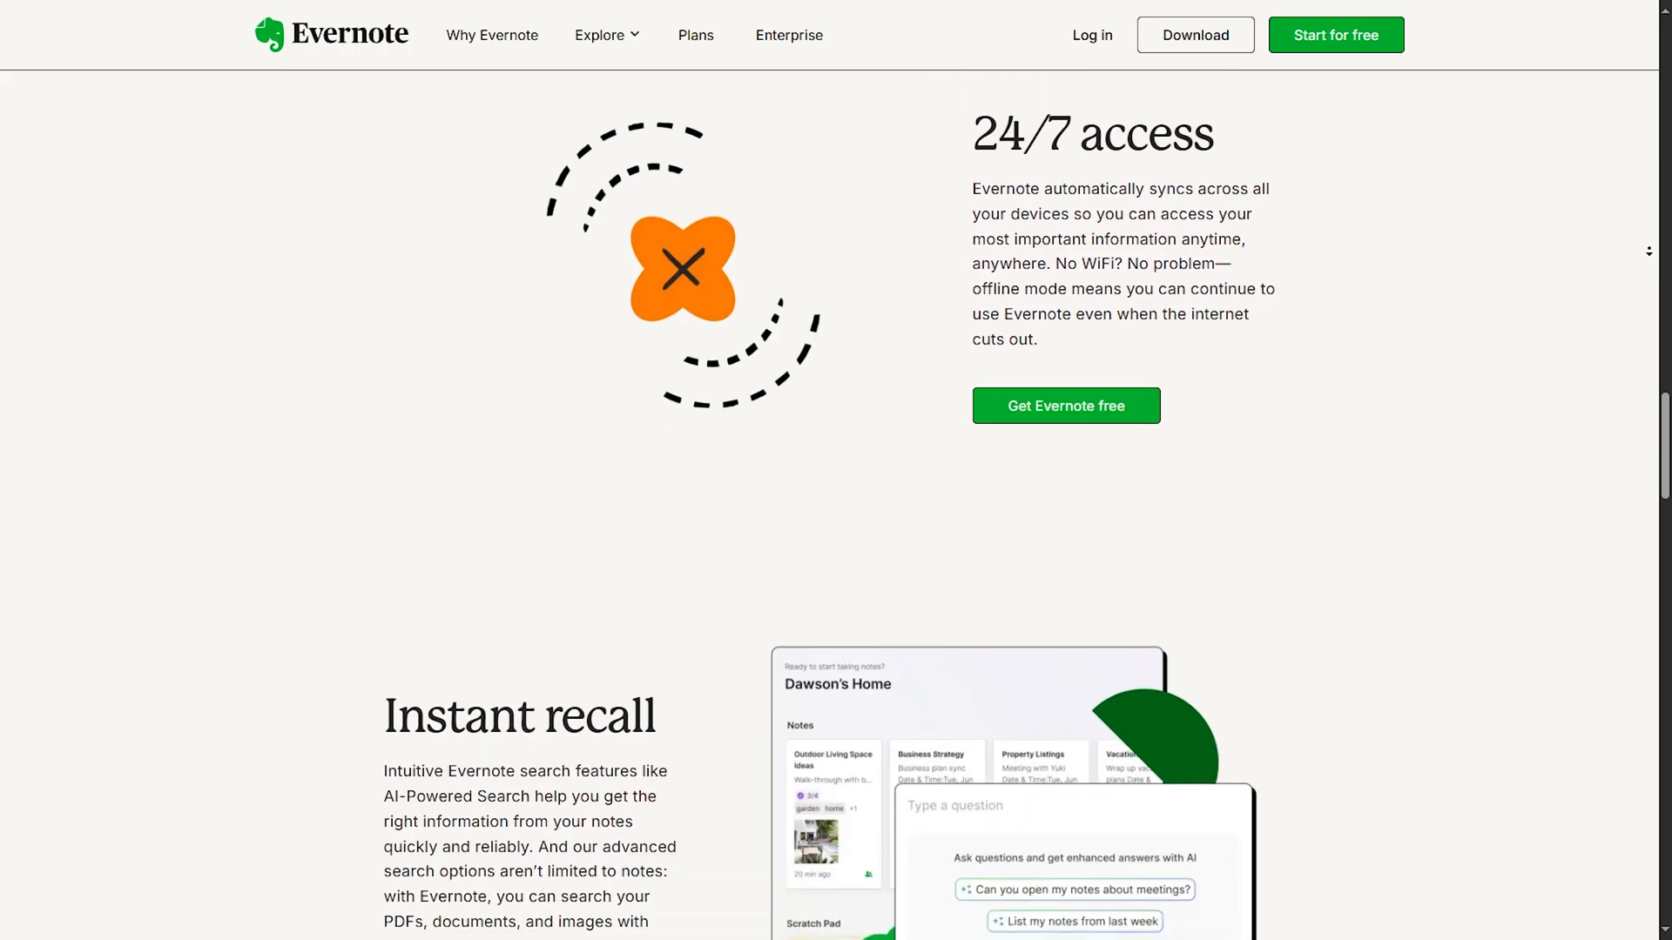
scroll("down", 3)
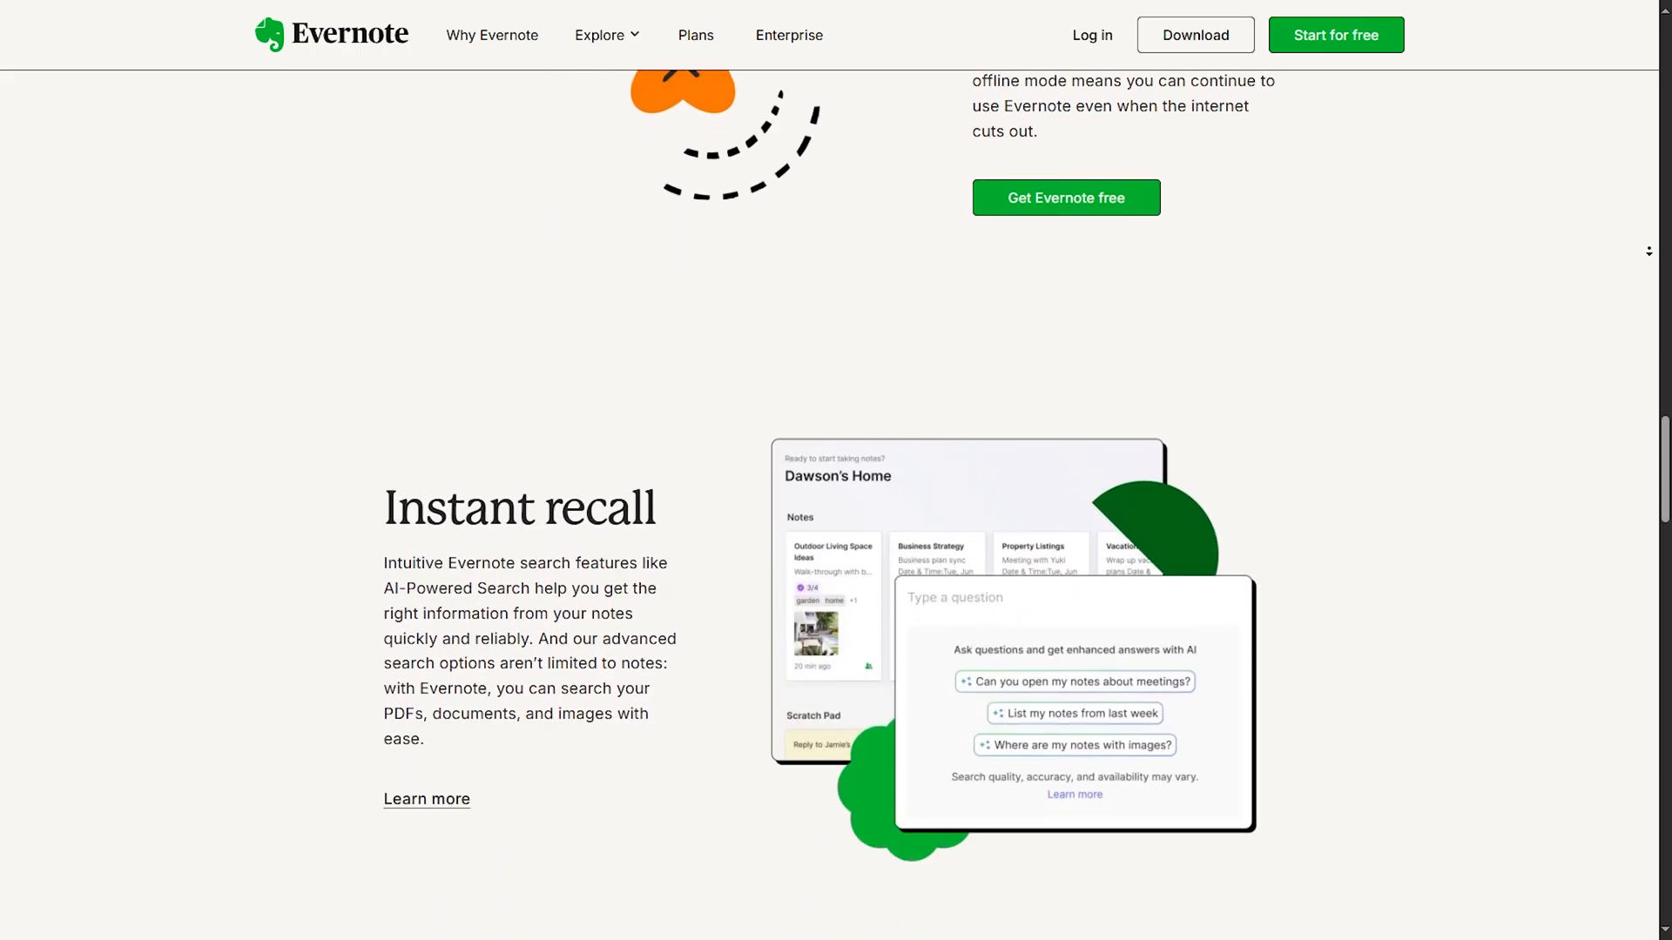
scroll("down", 3)
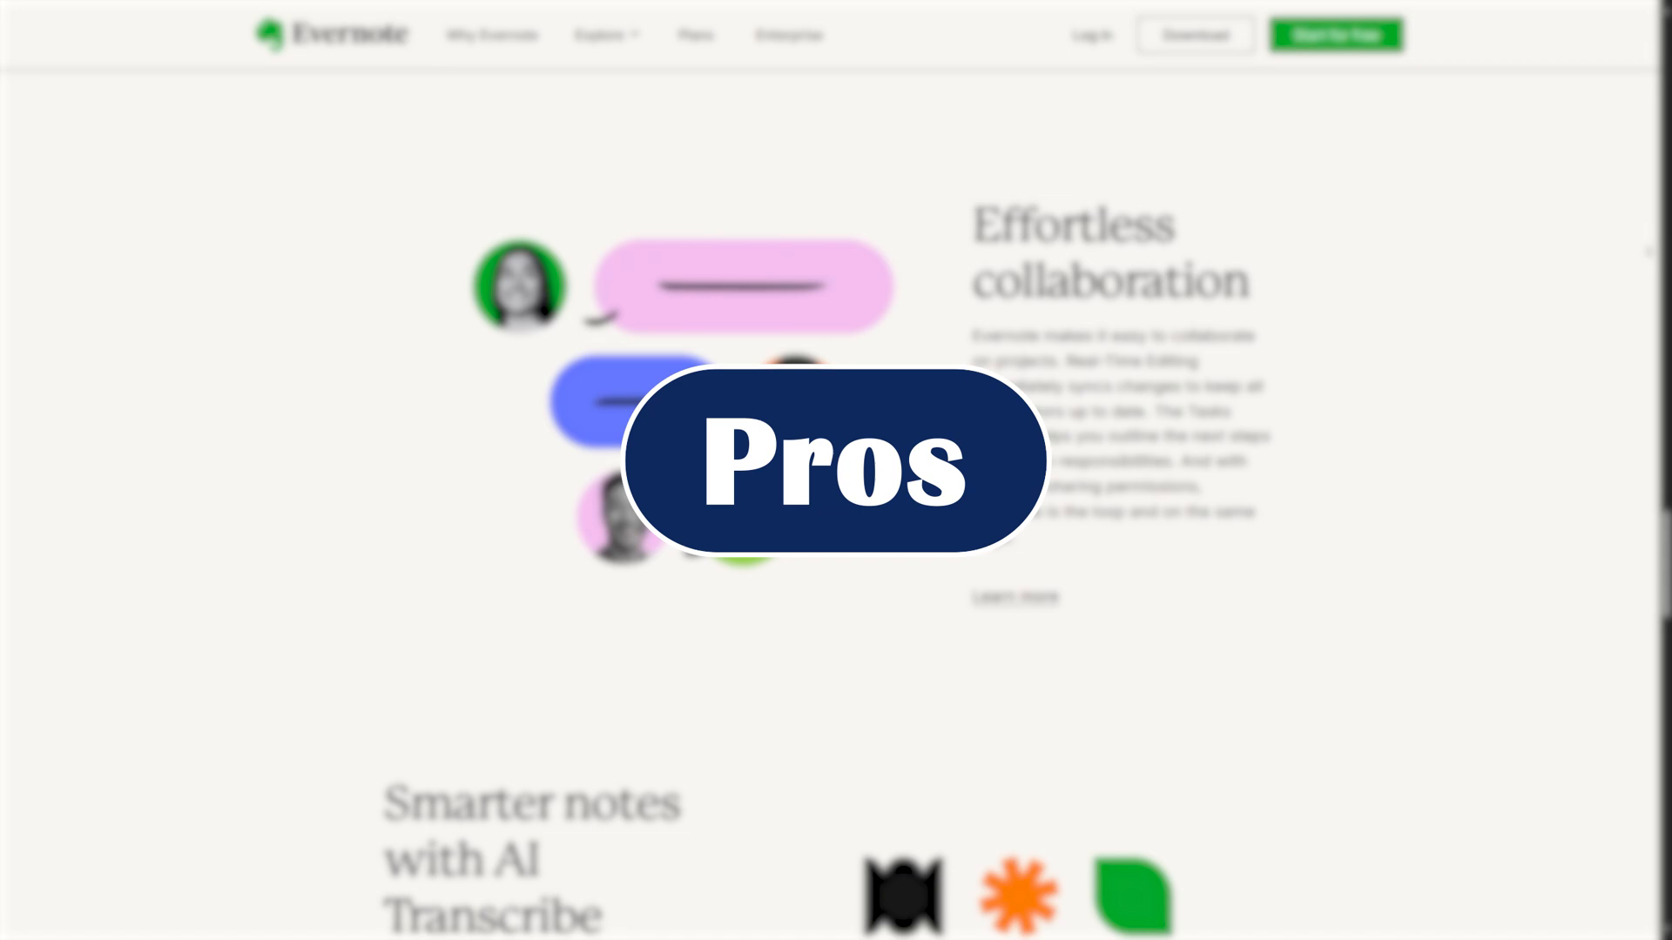
Scroll past Effortless collaboration and AI Transcribe to the Evernote in action app preview.
scroll("down", 3)
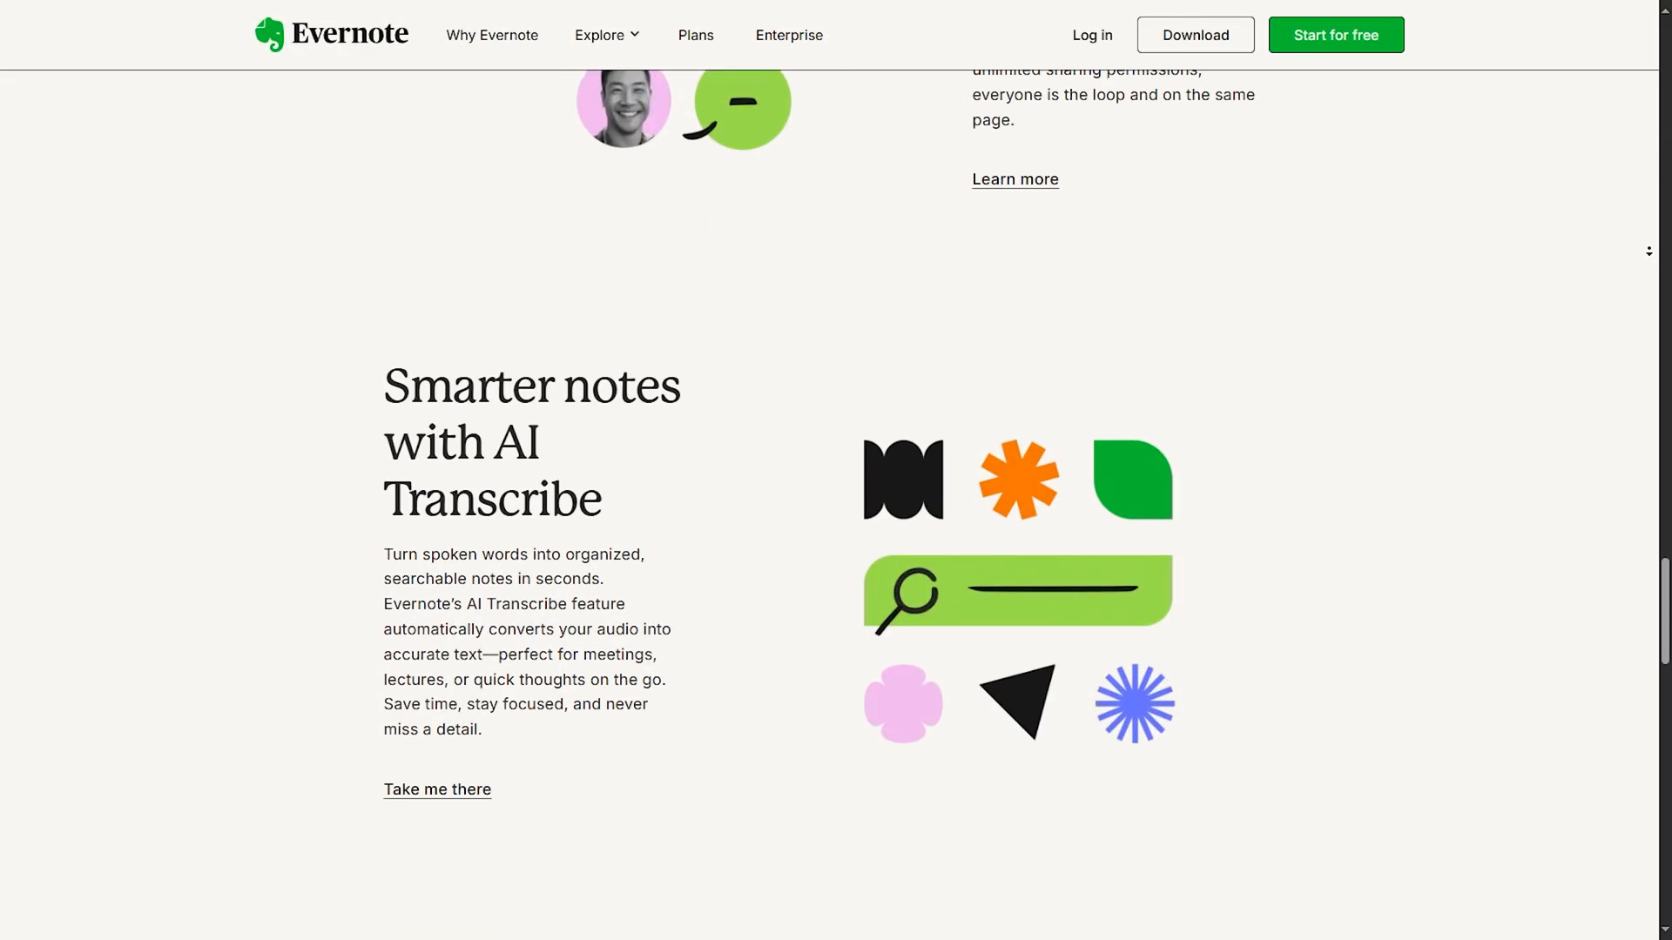
scroll("down", 3)
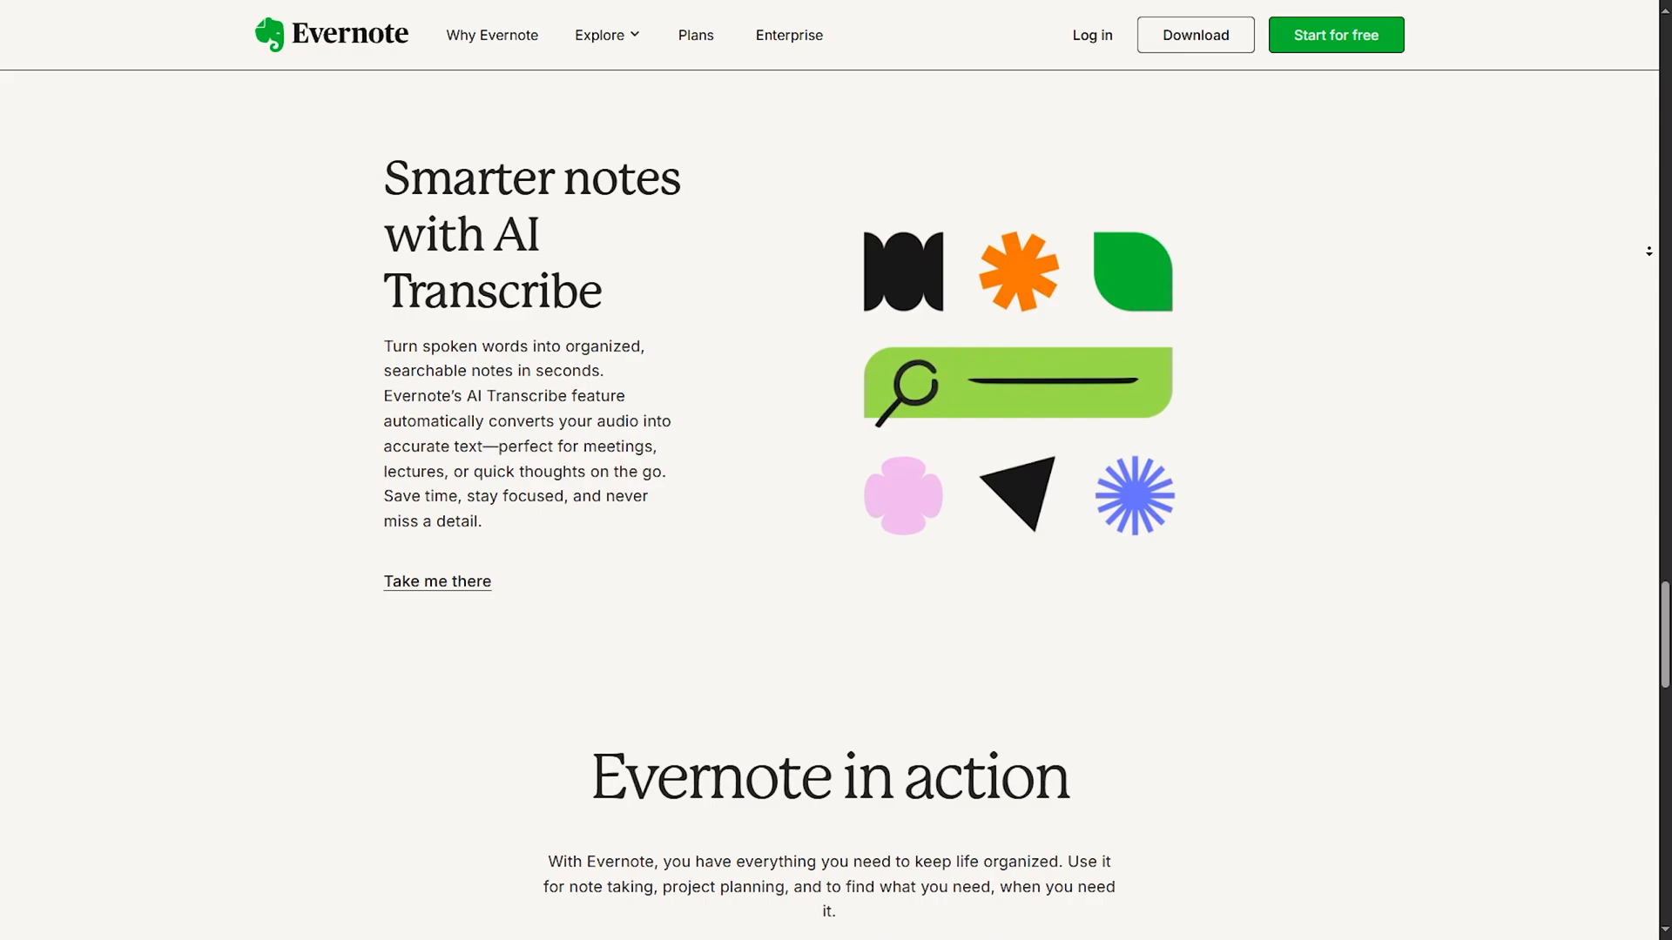
scroll("down", 3)
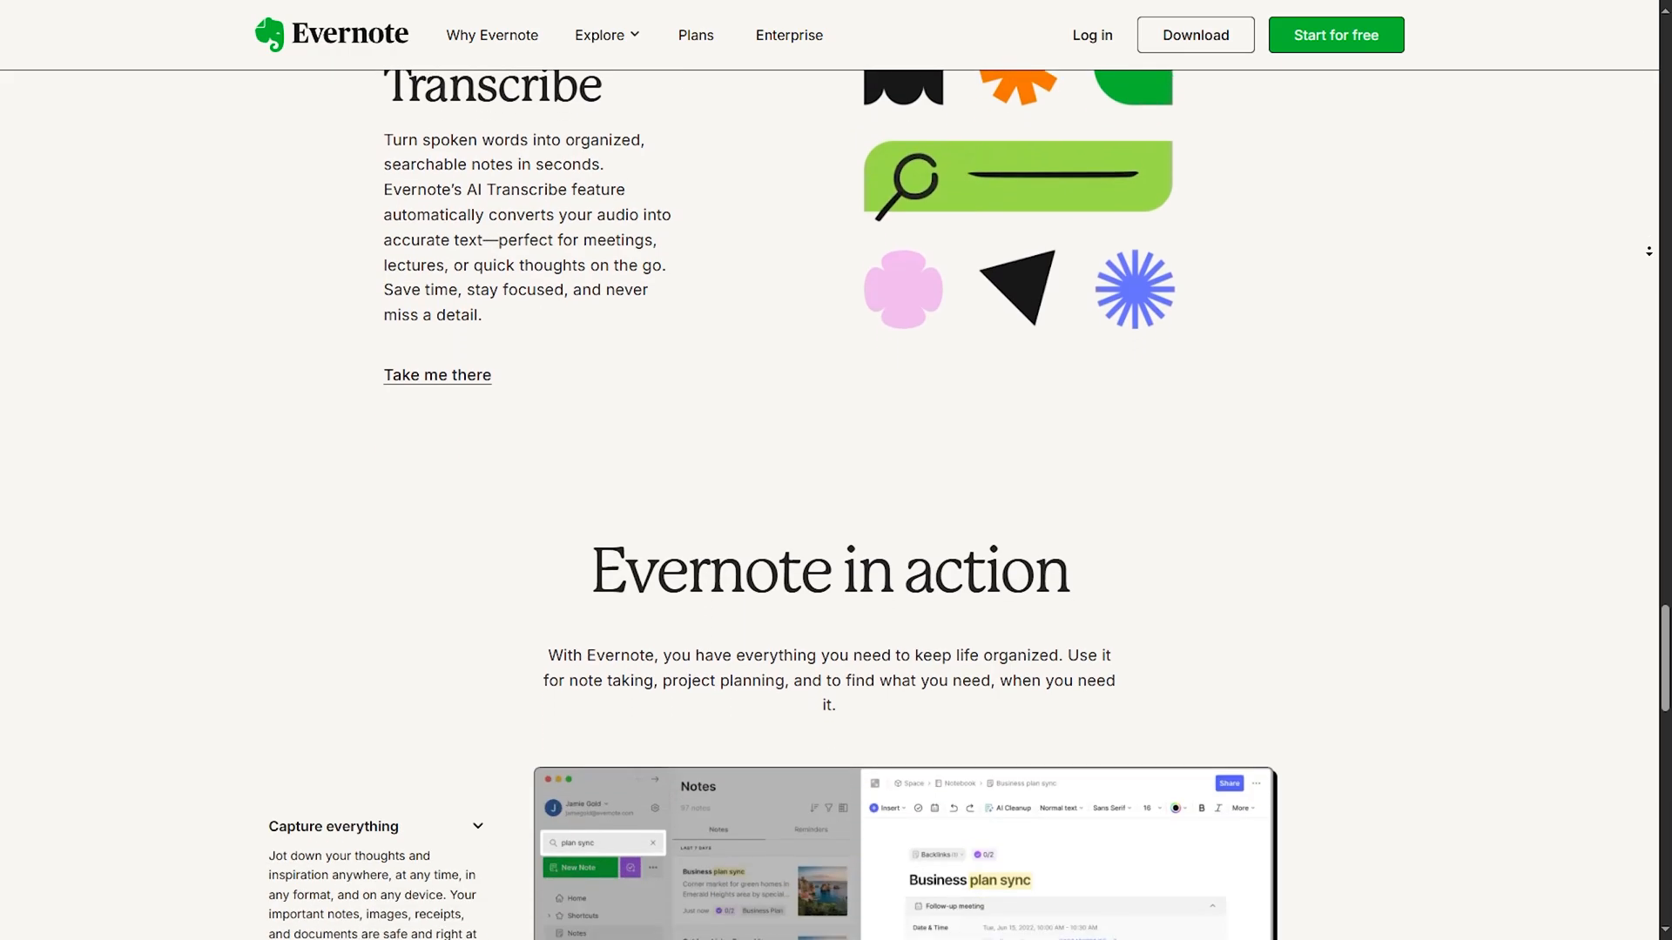
scroll("down", 3)
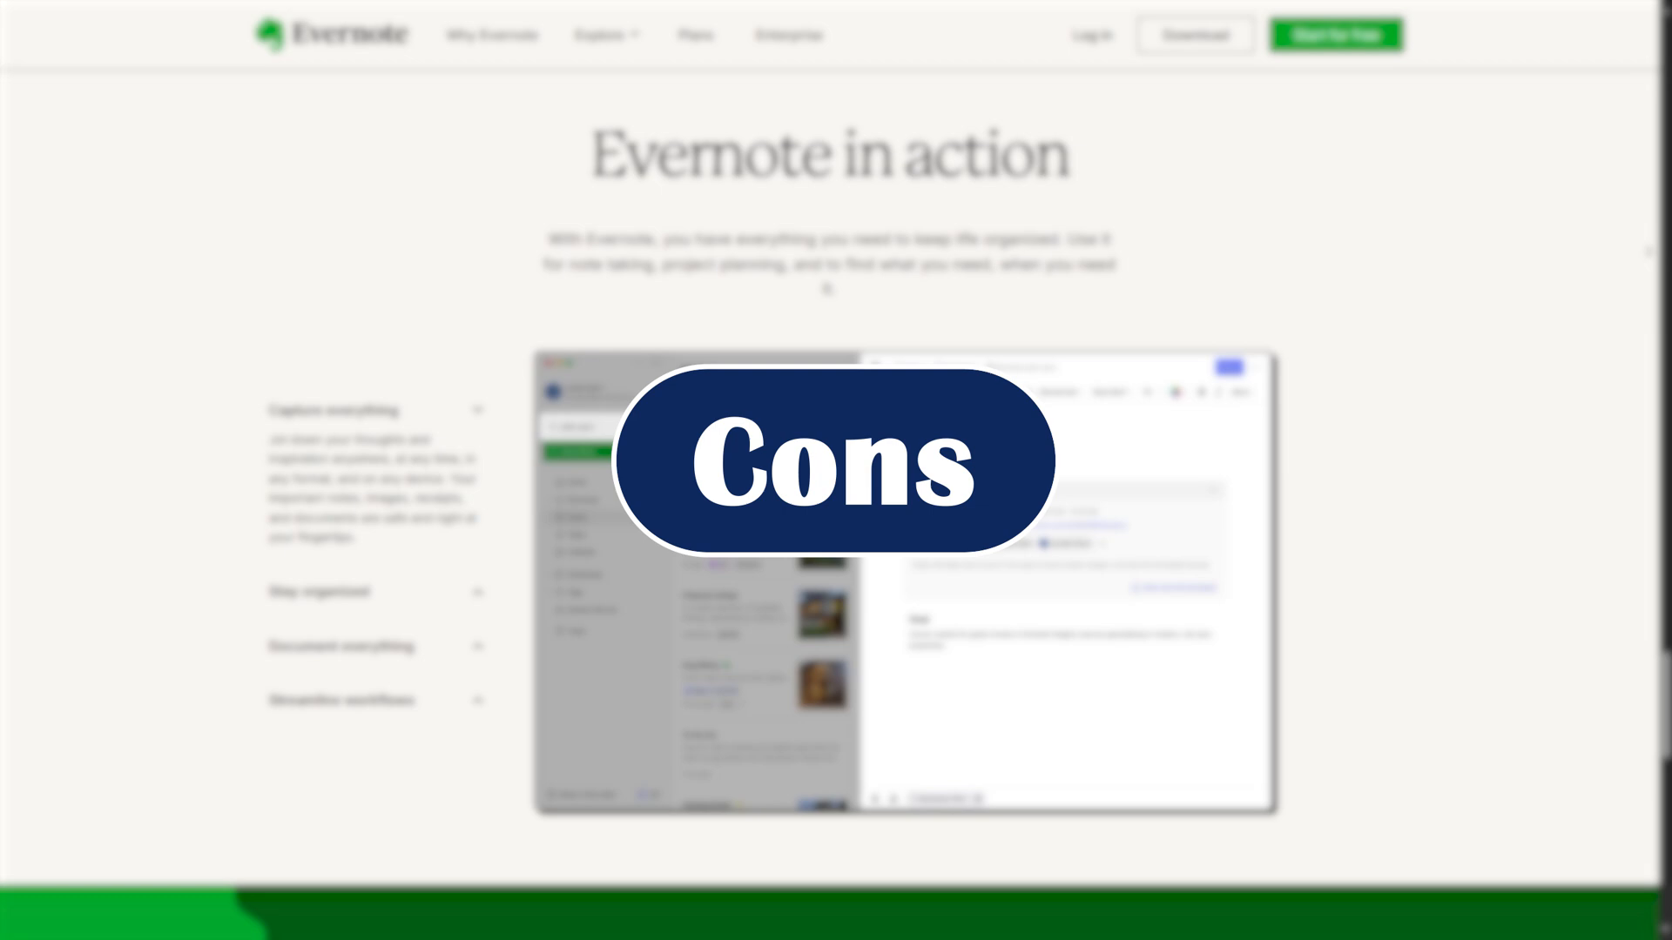
Scroll through AI Search, AI Edit, data security and the testimonial to the plan comparison.
scroll("down", 3)
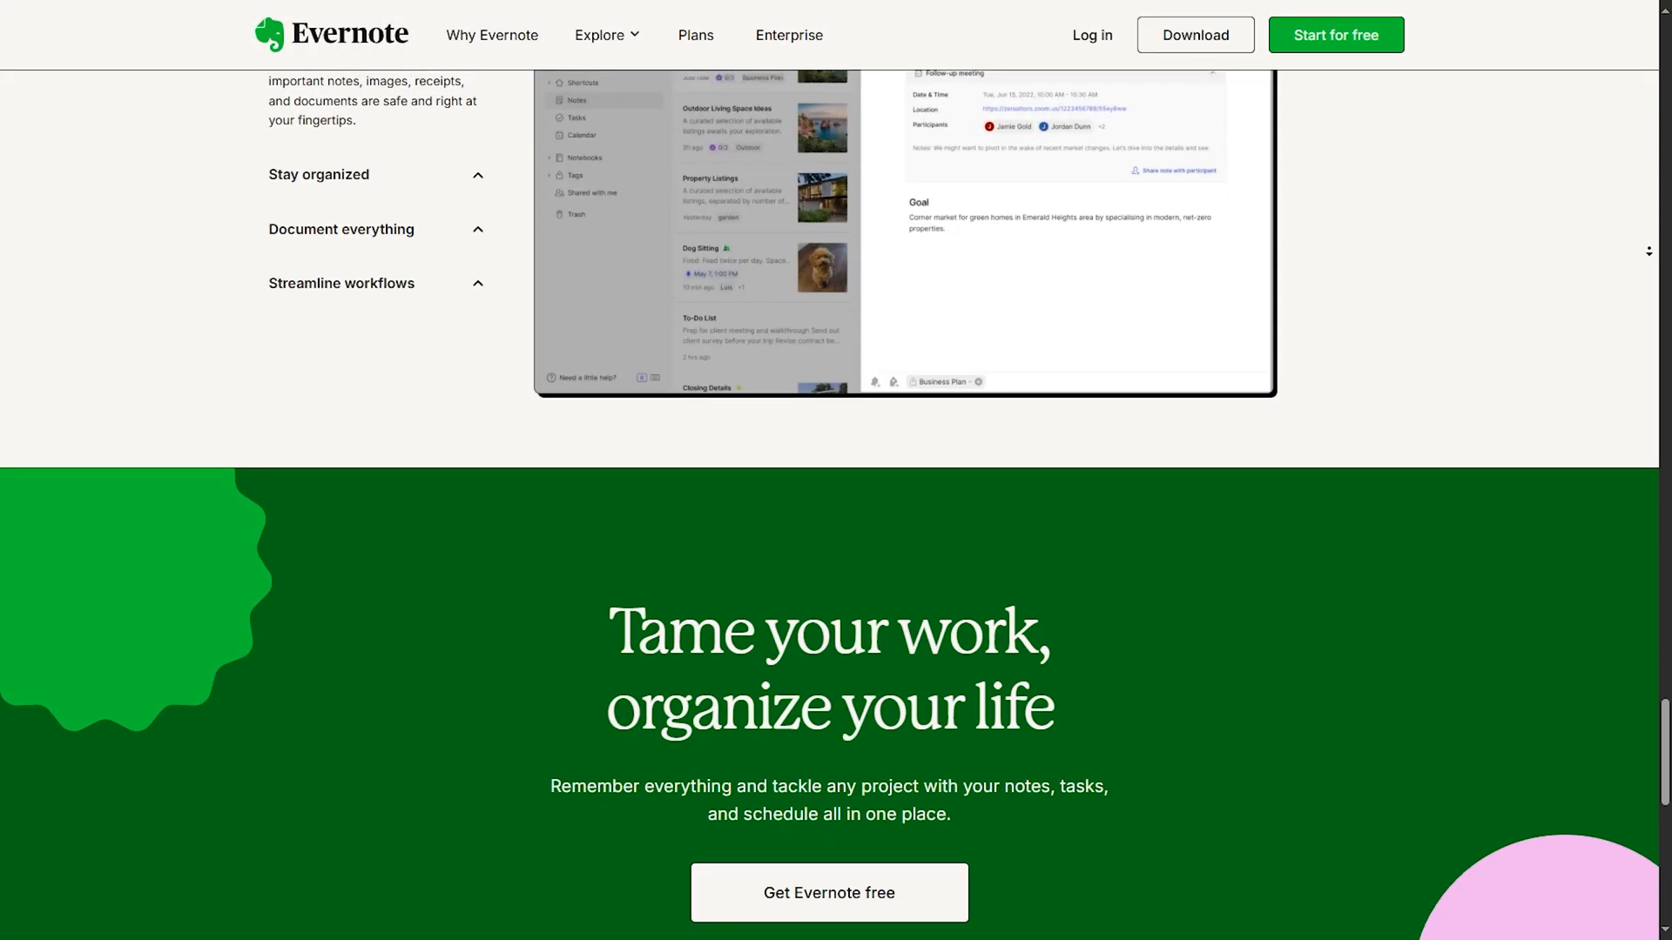
scroll("down", 3)
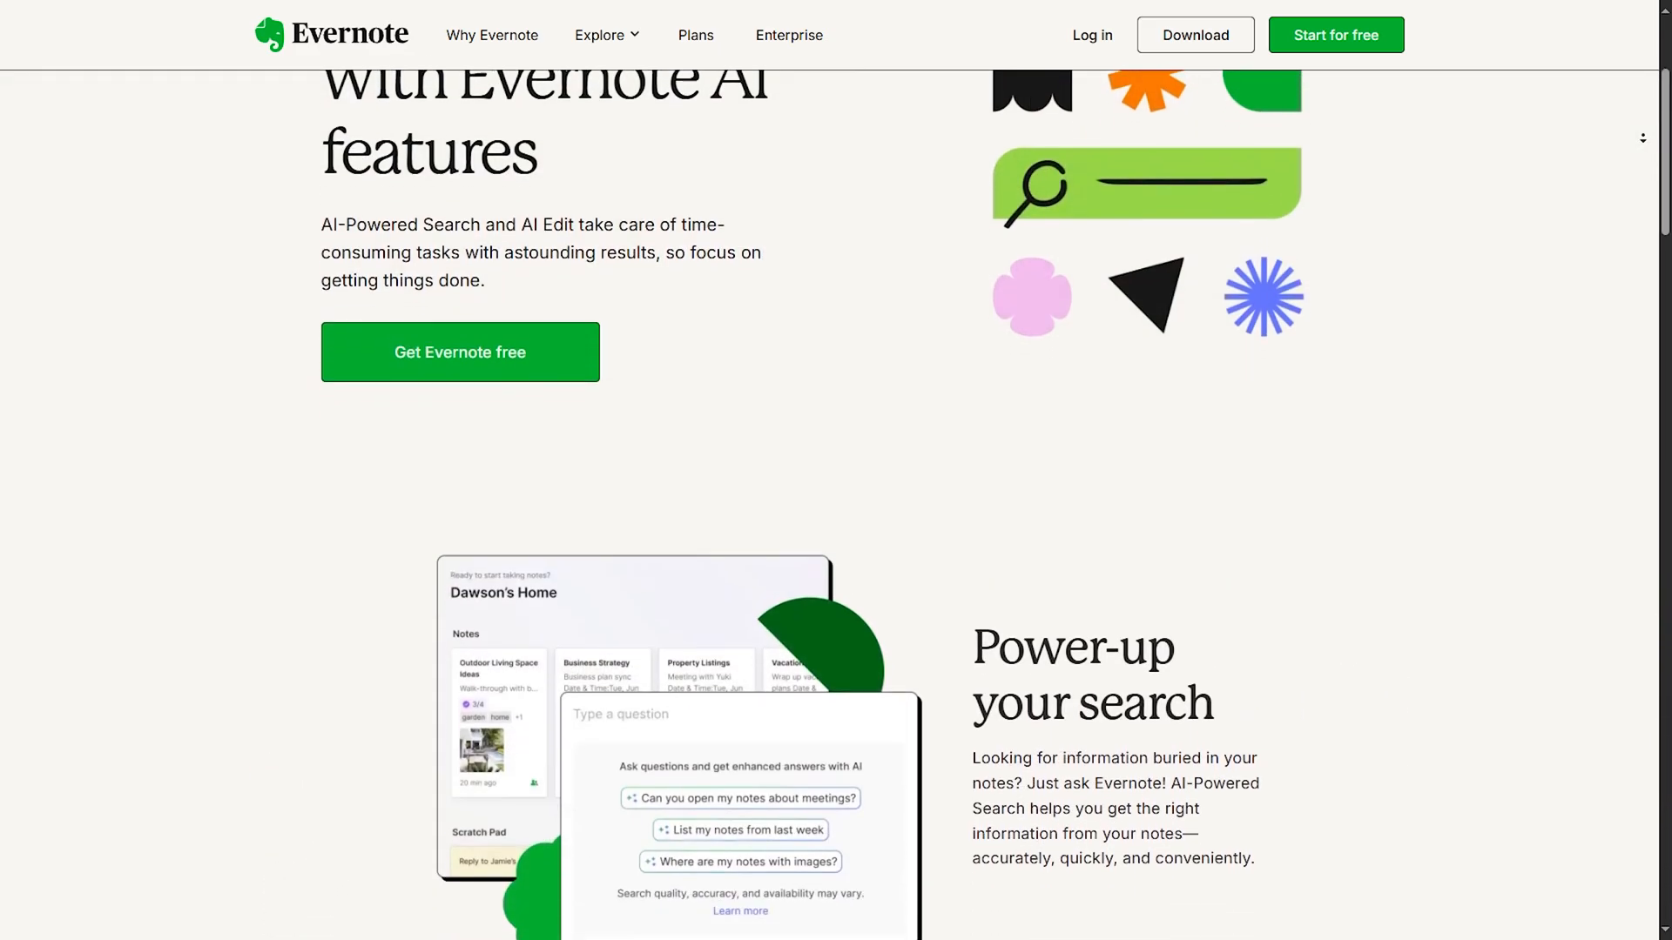
scroll("down", 3)
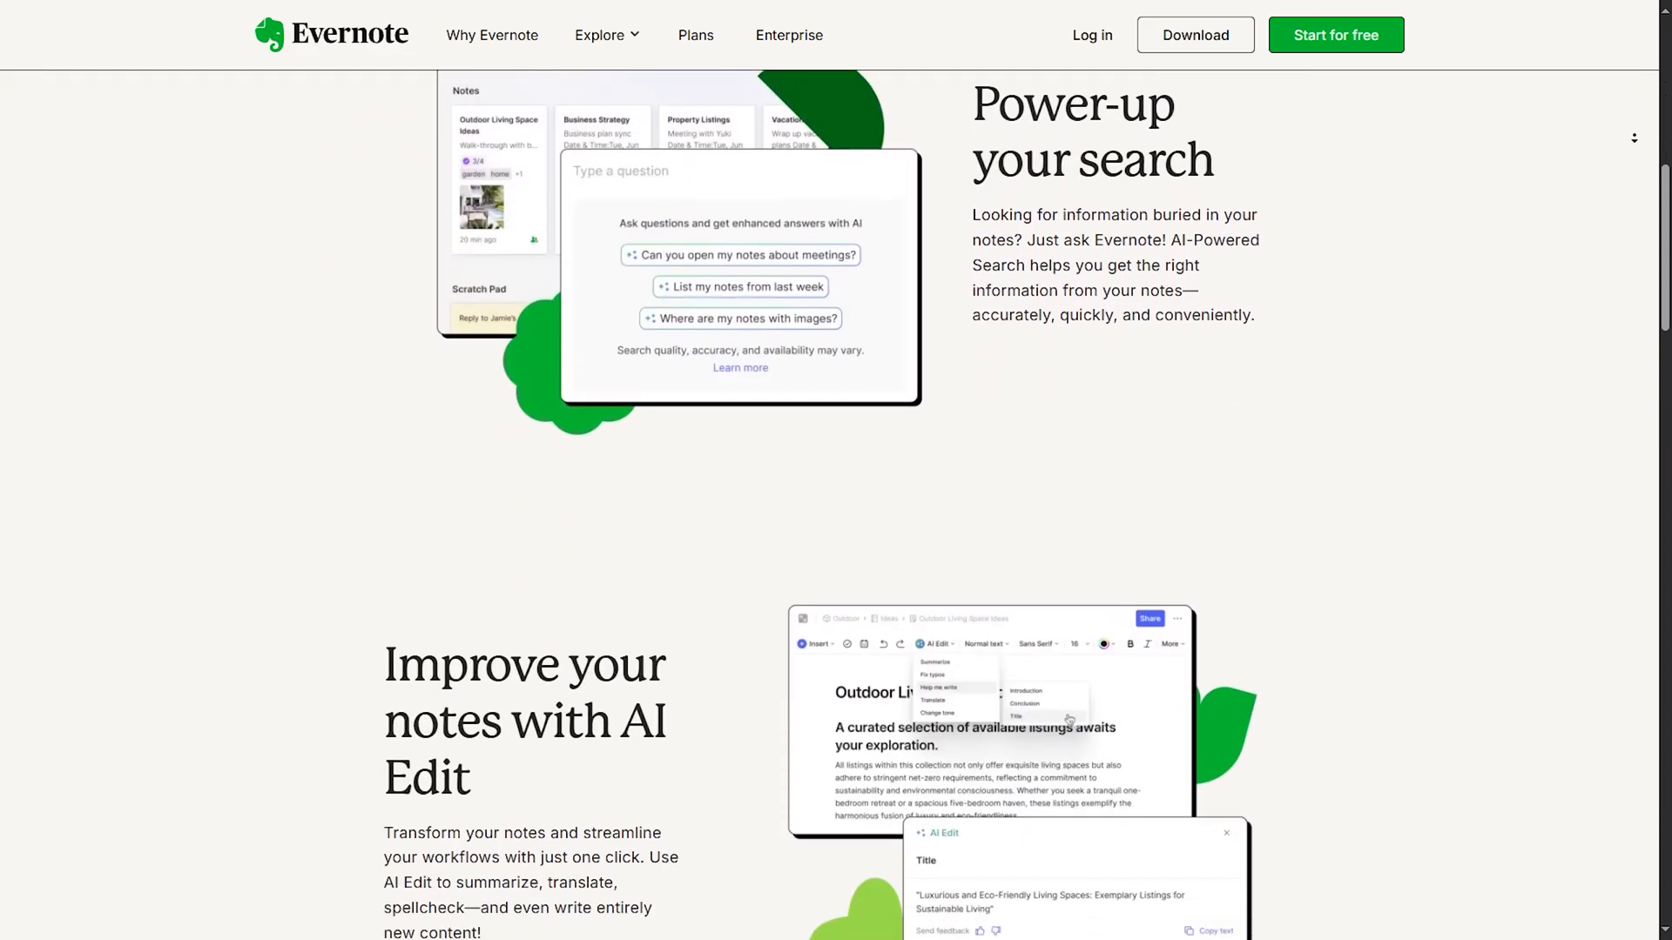
scroll("down", 3)
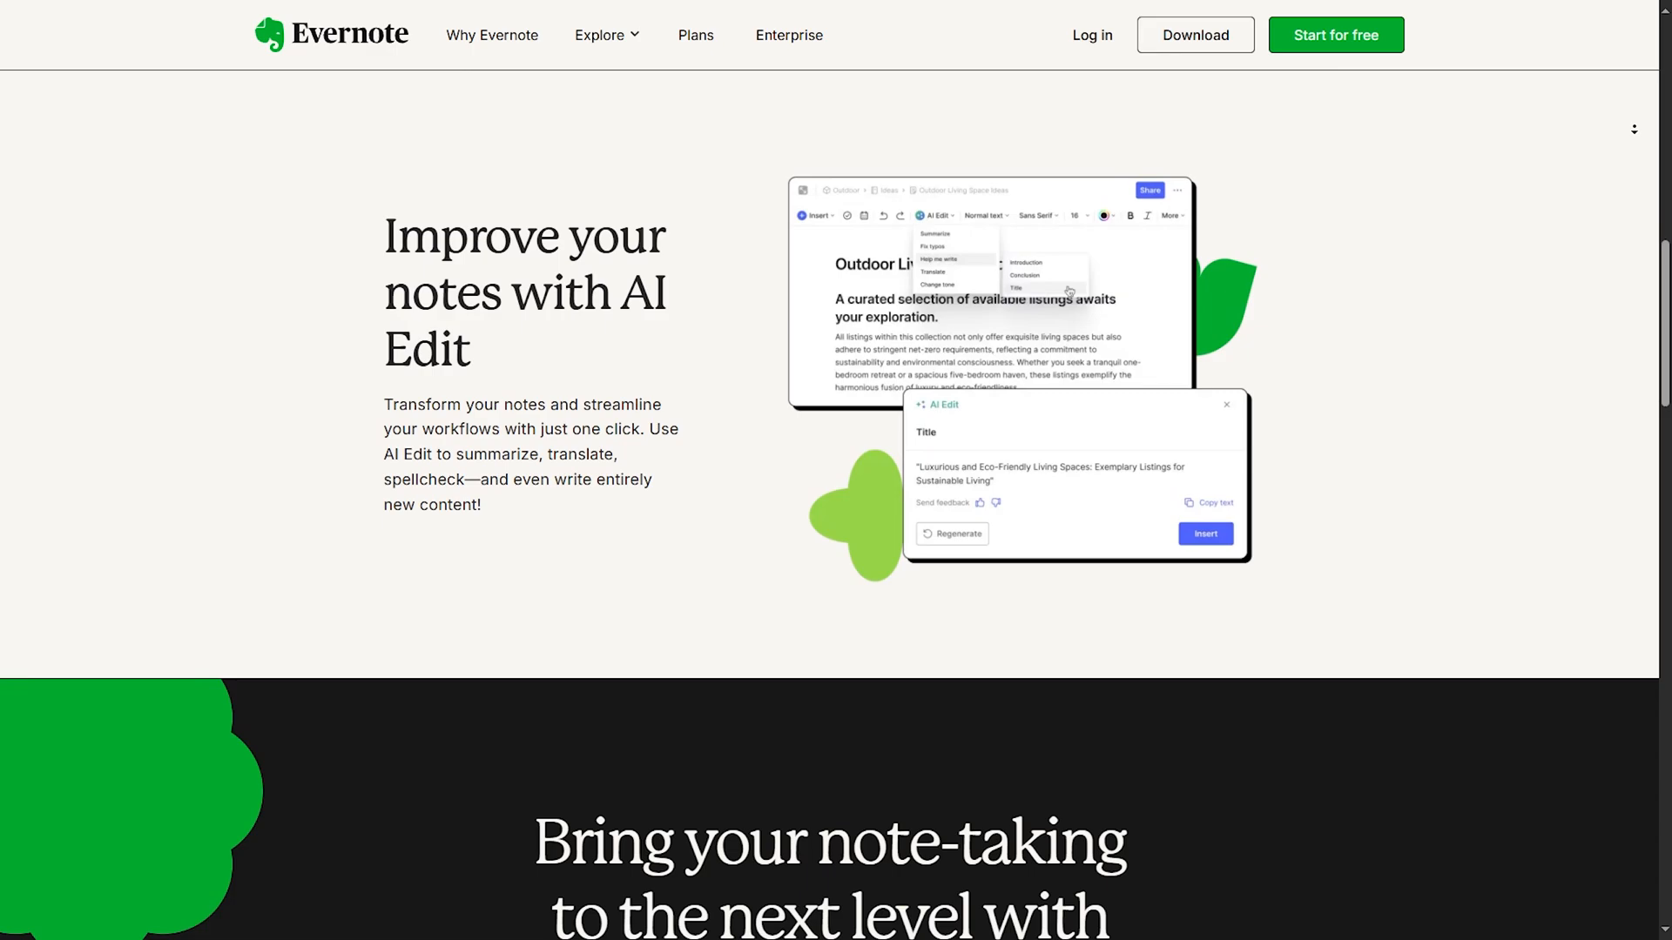
scroll("down", 3)
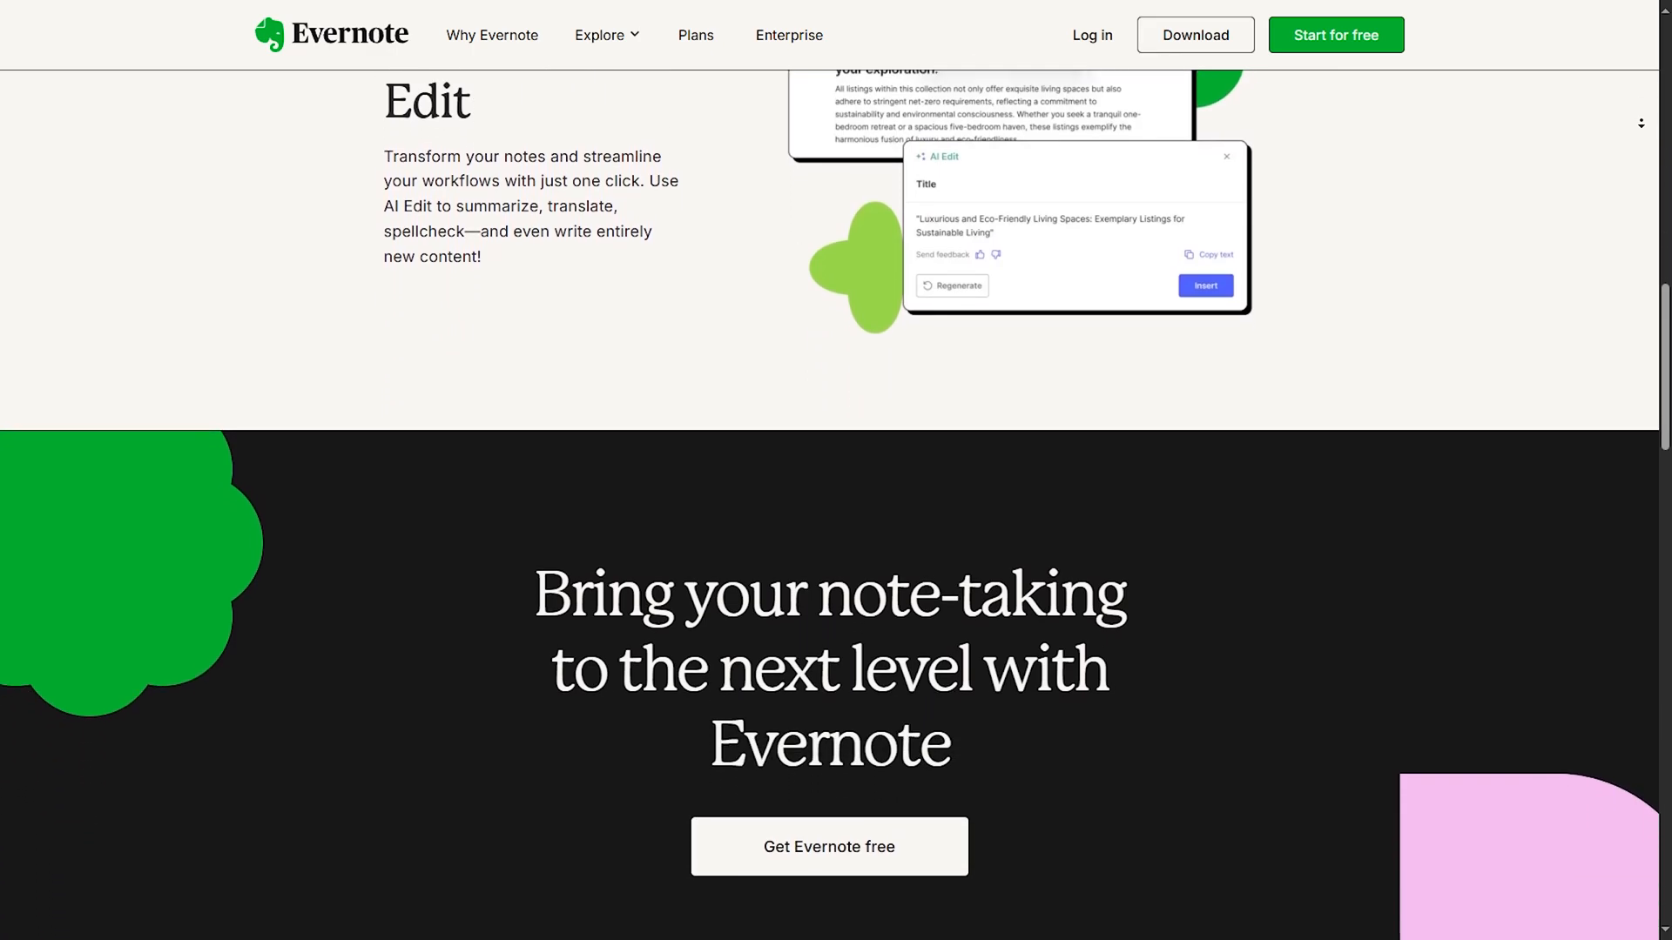
scroll("down", 3)
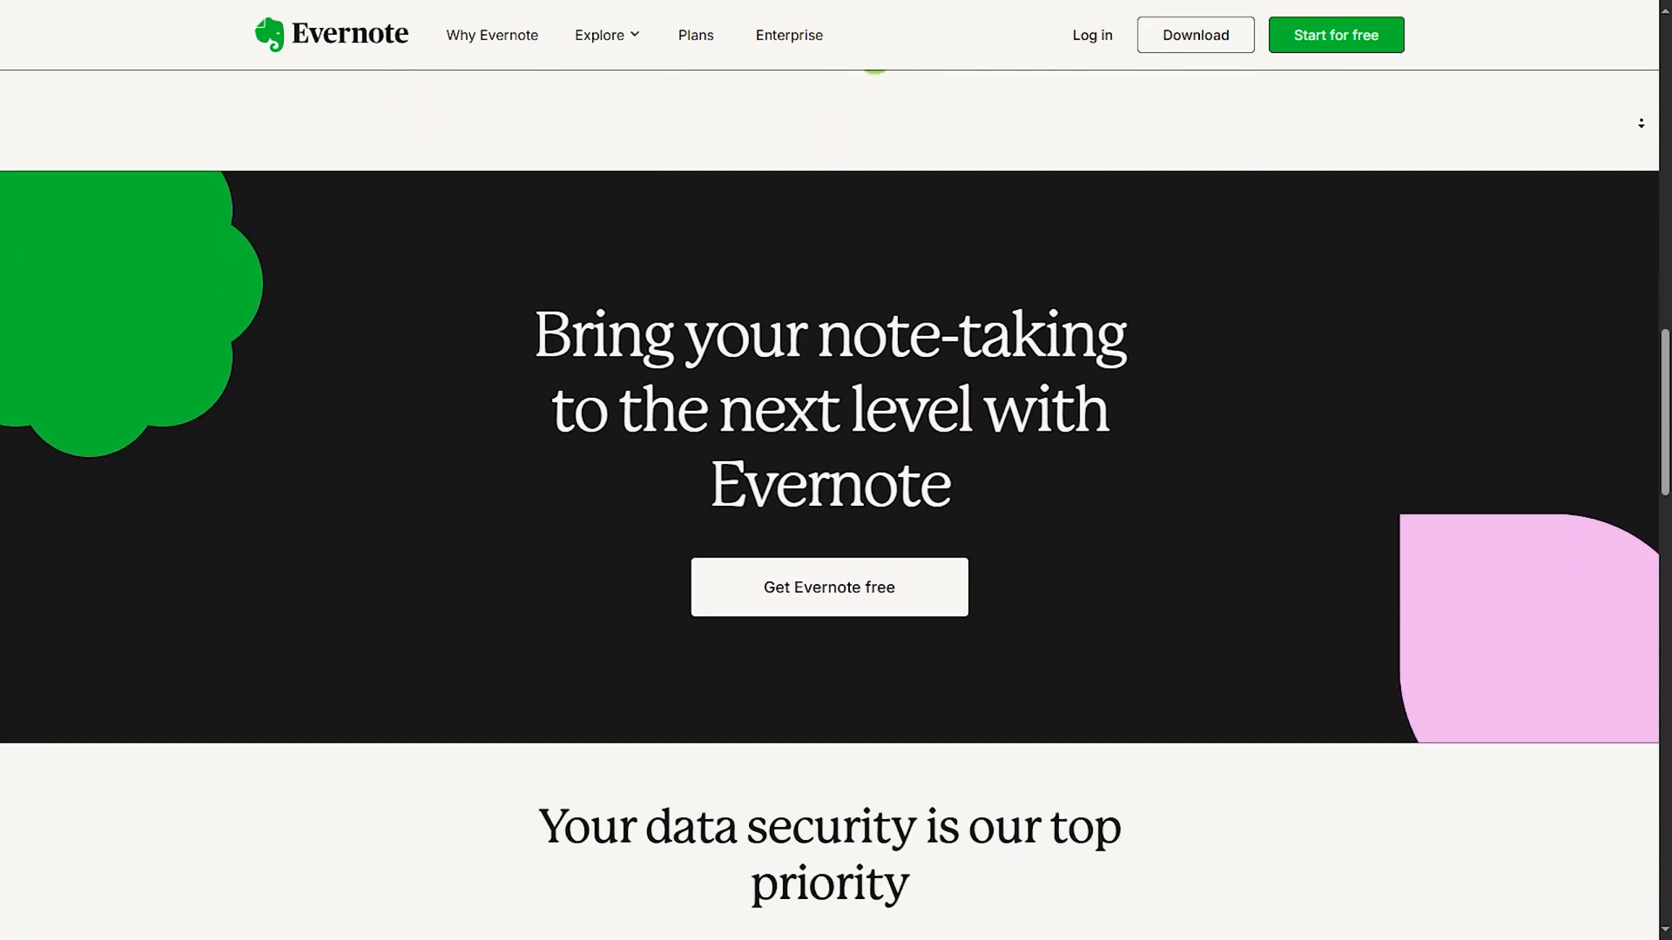
scroll("down", 3)
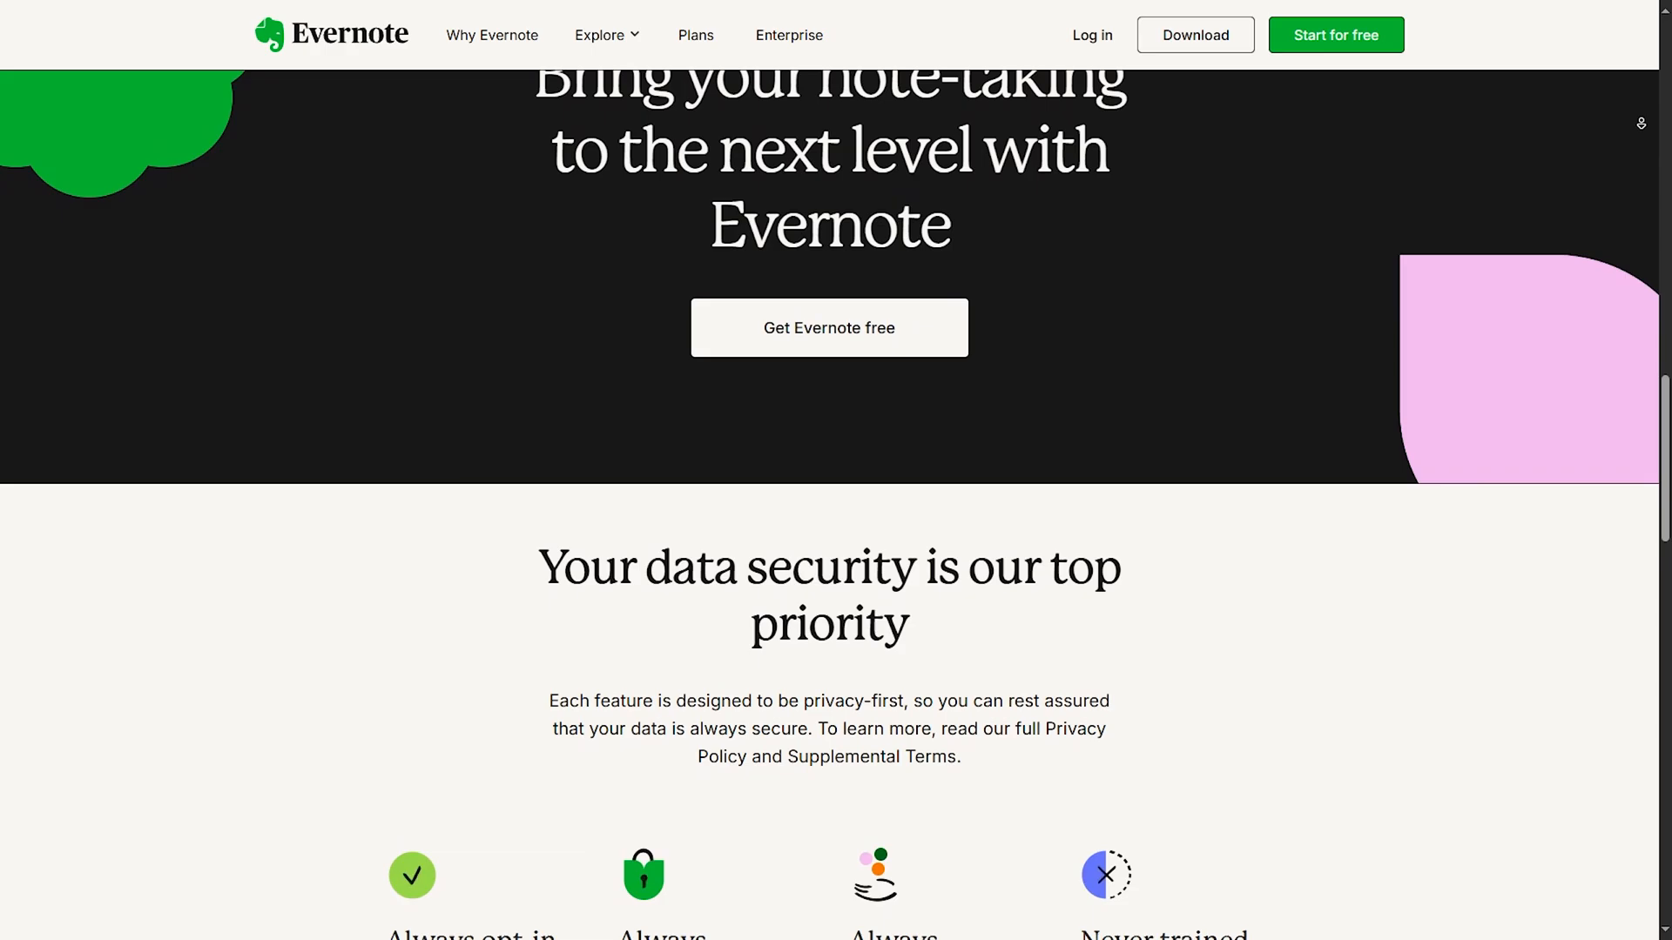
scroll("down", 3)
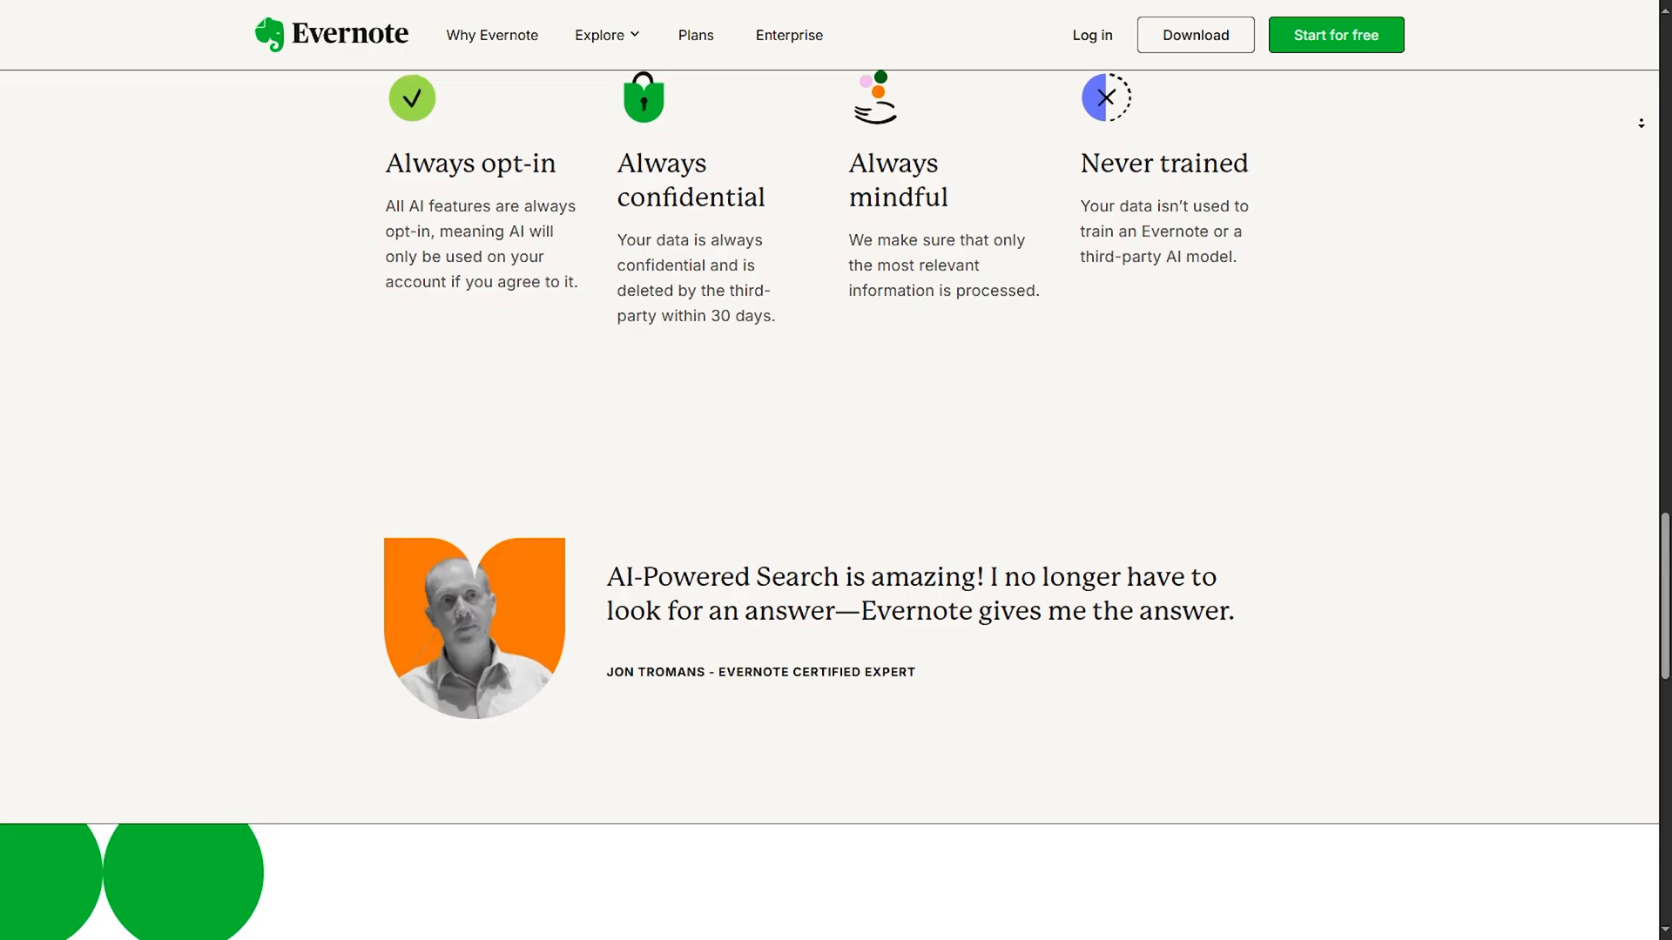
scroll("down", 3)
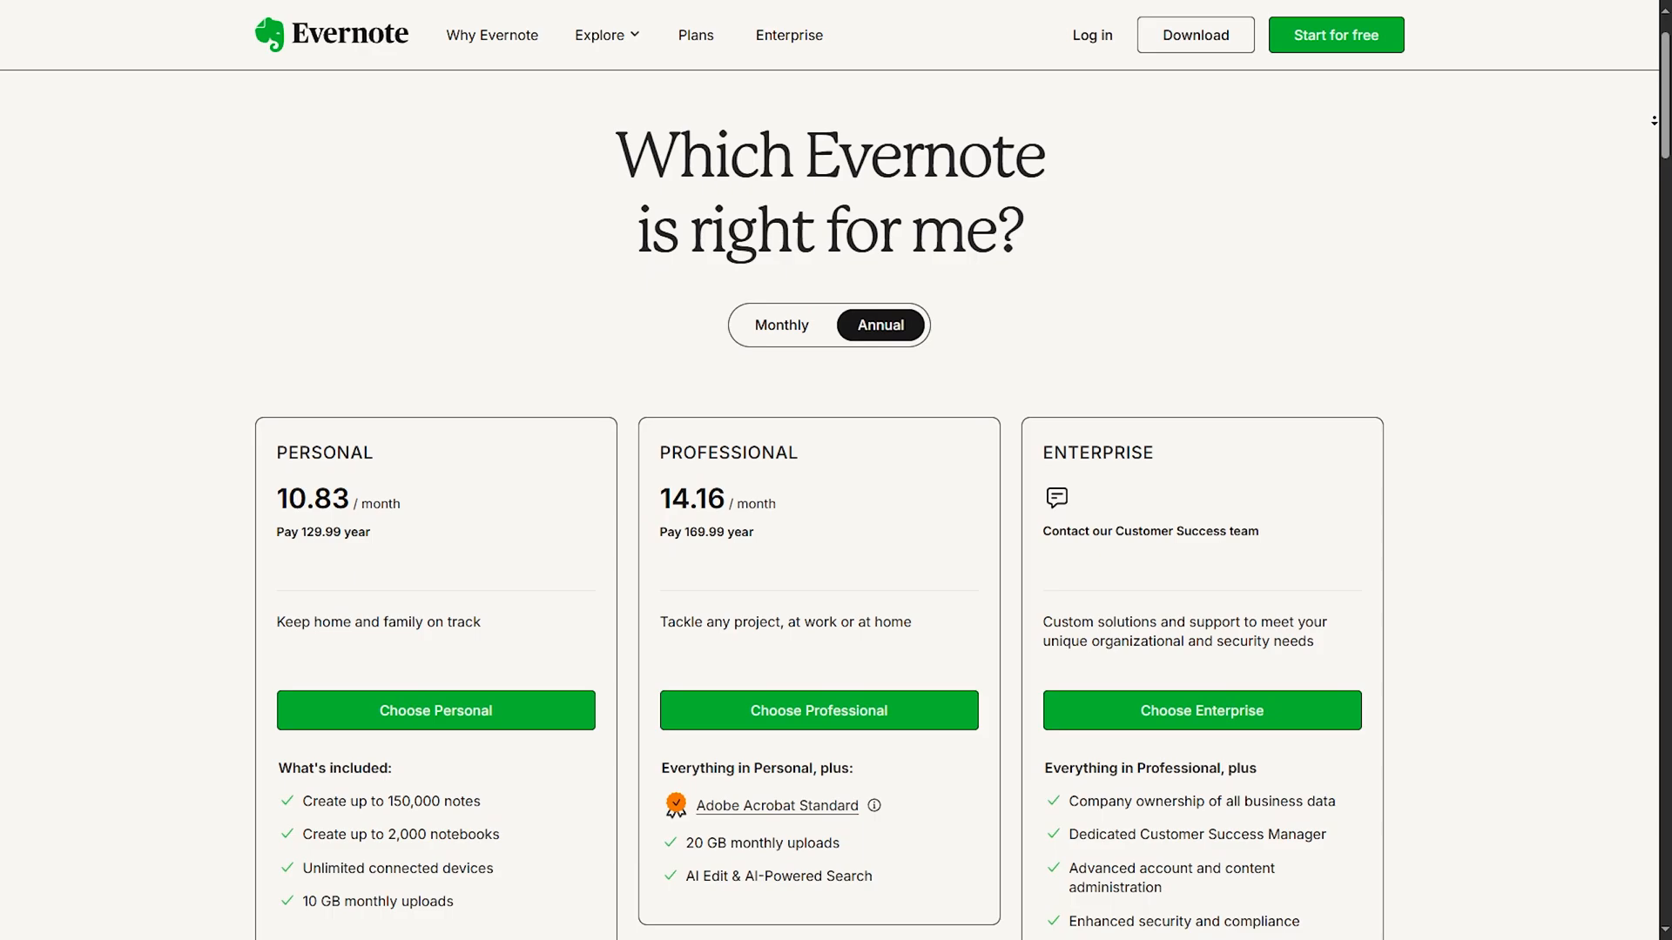
Switch the pricing to monthly billing: Personal 14.99, Professional 17.99 per month.
scroll("down", 3)
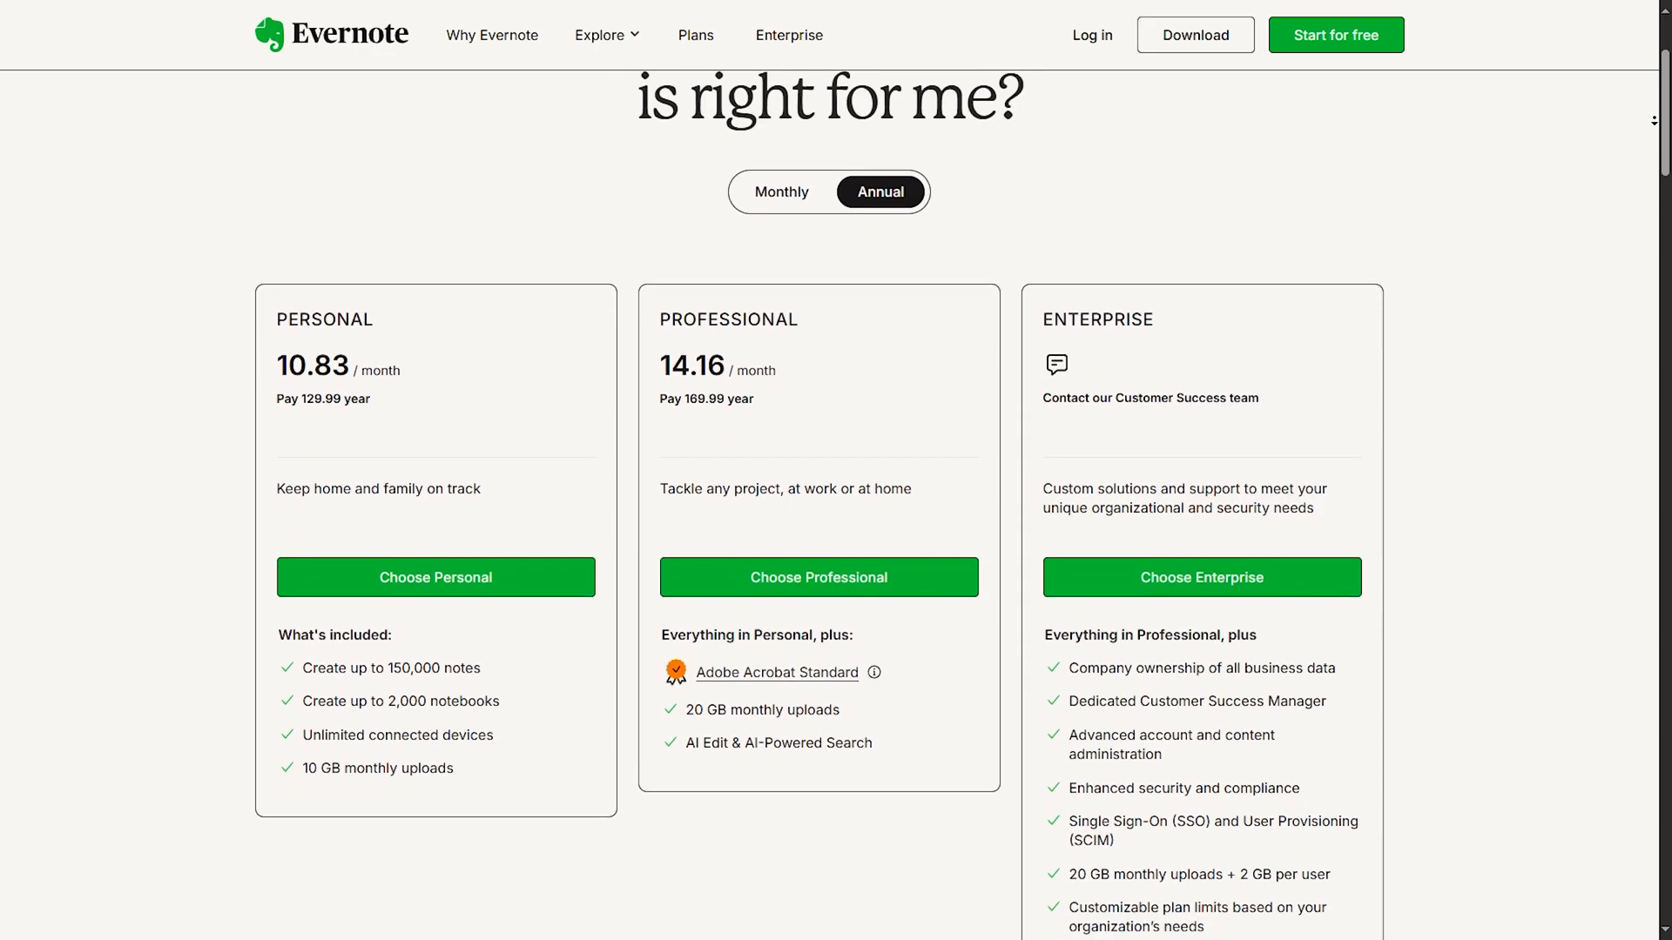
left_click(779, 192)
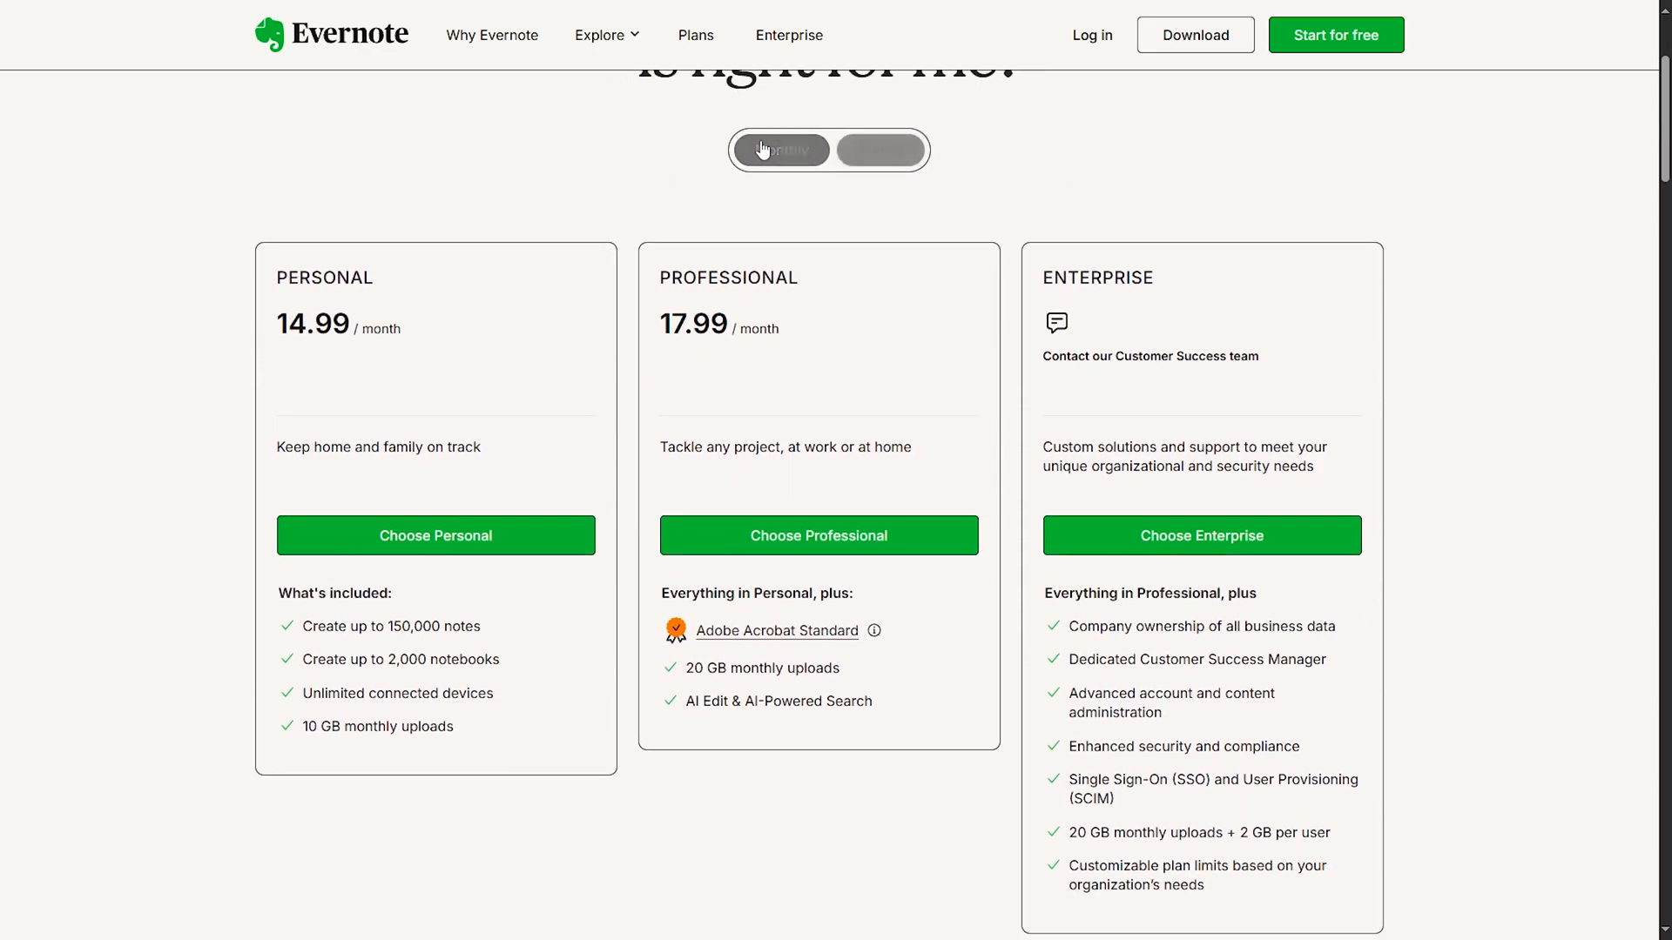